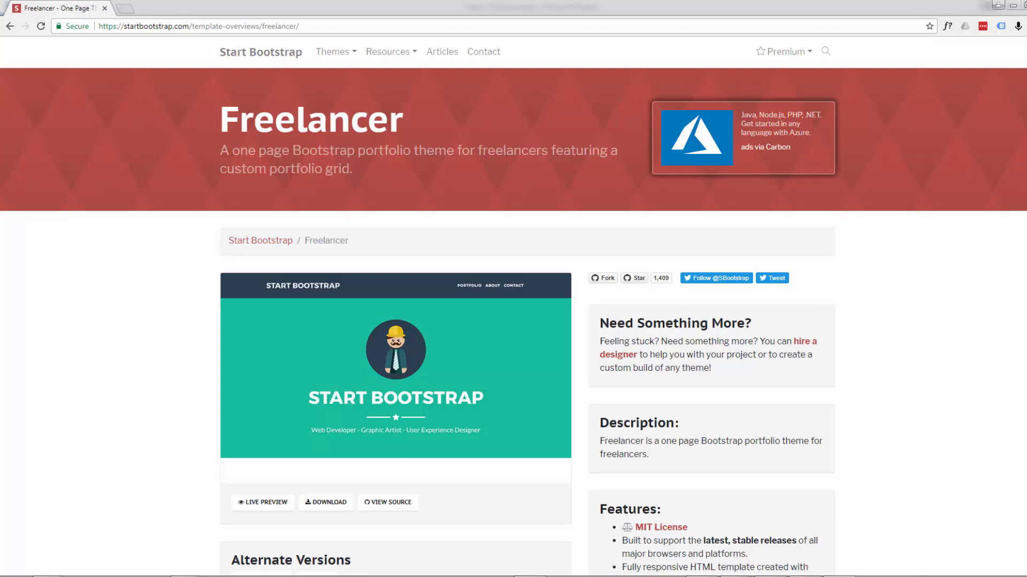
{"action": "mouse_move", "coordinate": [153, 374]}
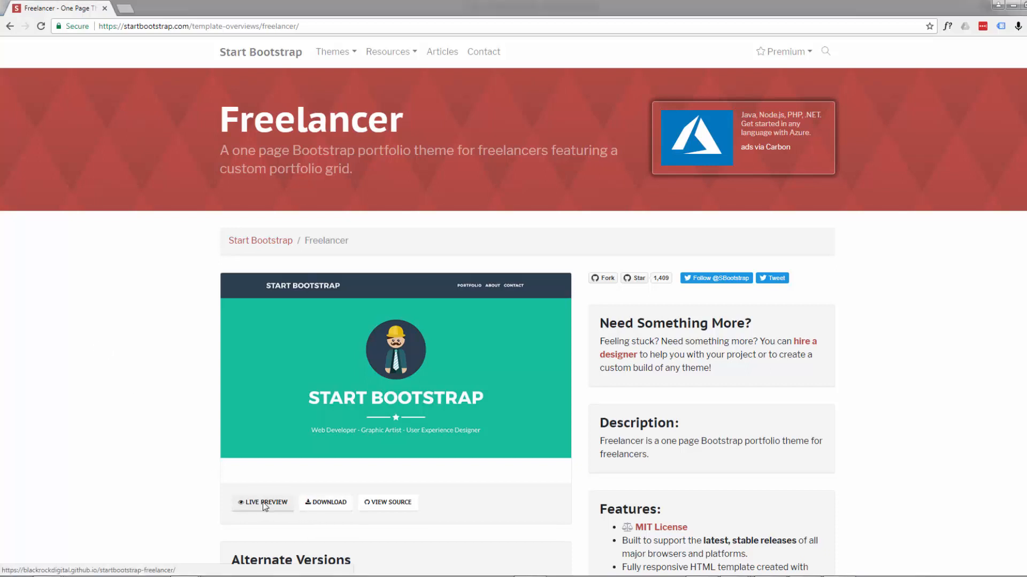
Launch the Freelancer template's live demo from its Start Bootstrap page.
{"action": "left_click", "coordinate": [263, 503]}
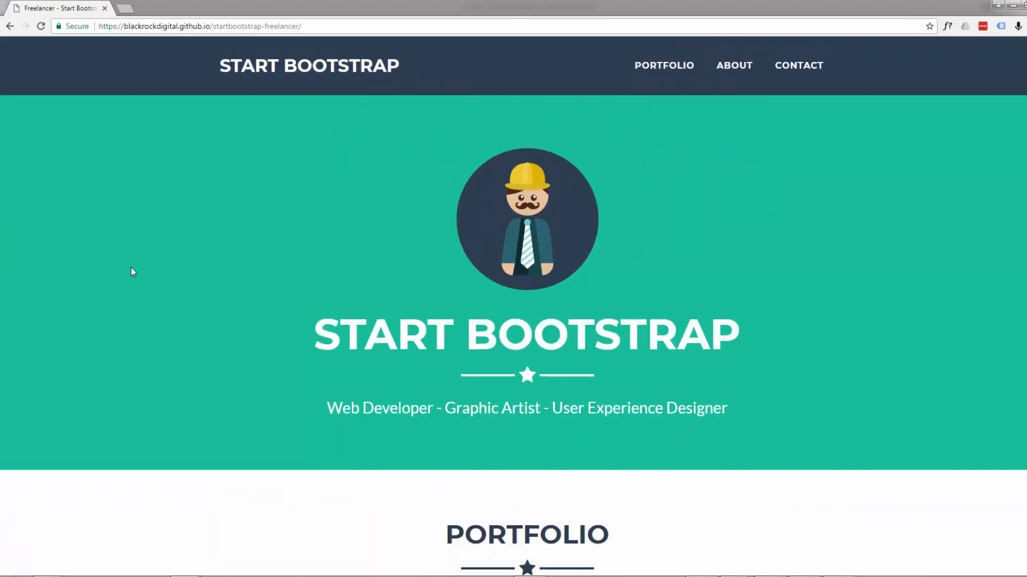
{"action": "mouse_move", "coordinate": [123, 271]}
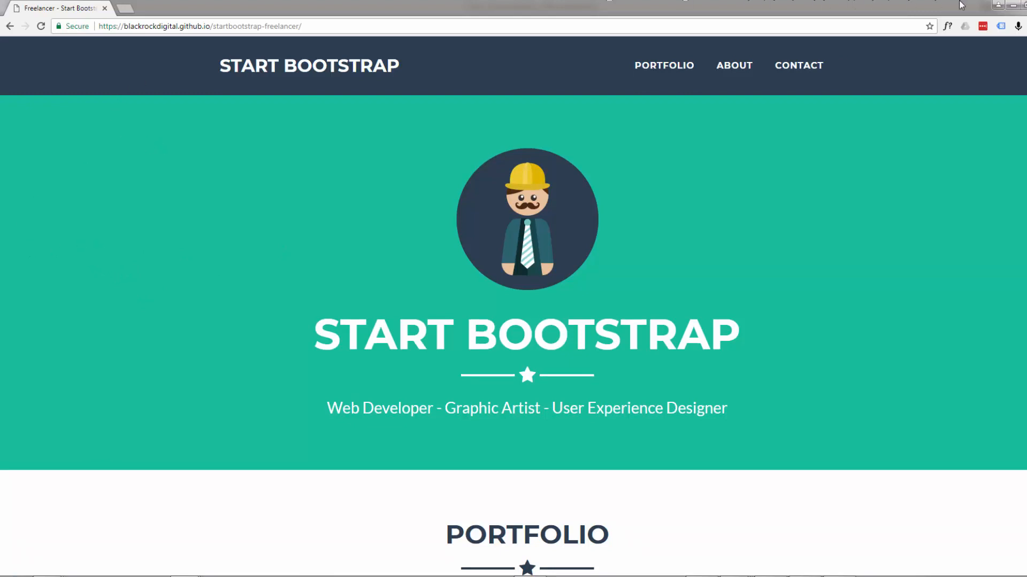
{"action": "mouse_move", "coordinate": [60, 65]}
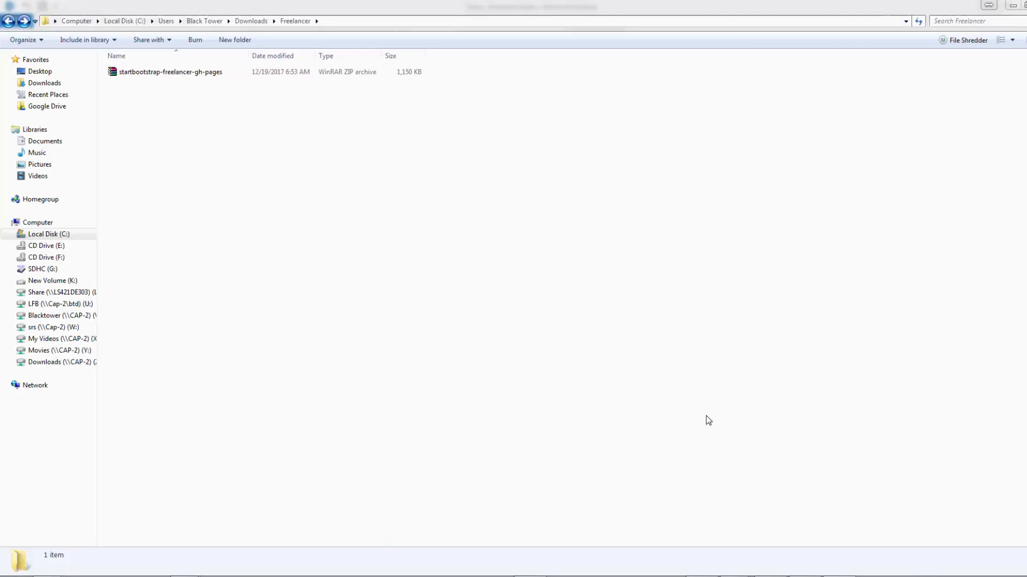
Extract the downloaded Freelancer zip here and enter the extracted template folder.
{"action": "left_click", "coordinate": [170, 72]}
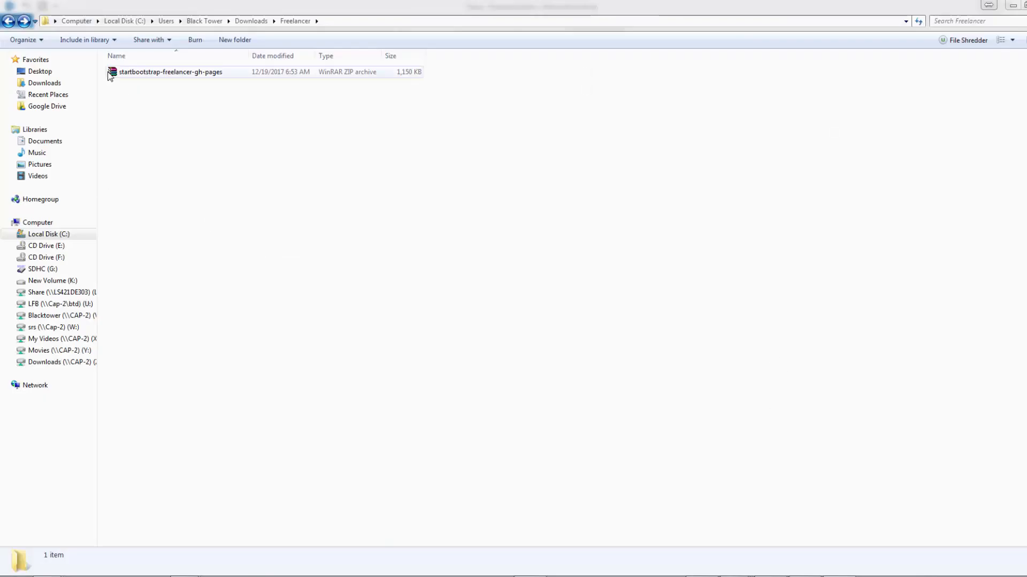
{"action": "right_click", "coordinate": [170, 71]}
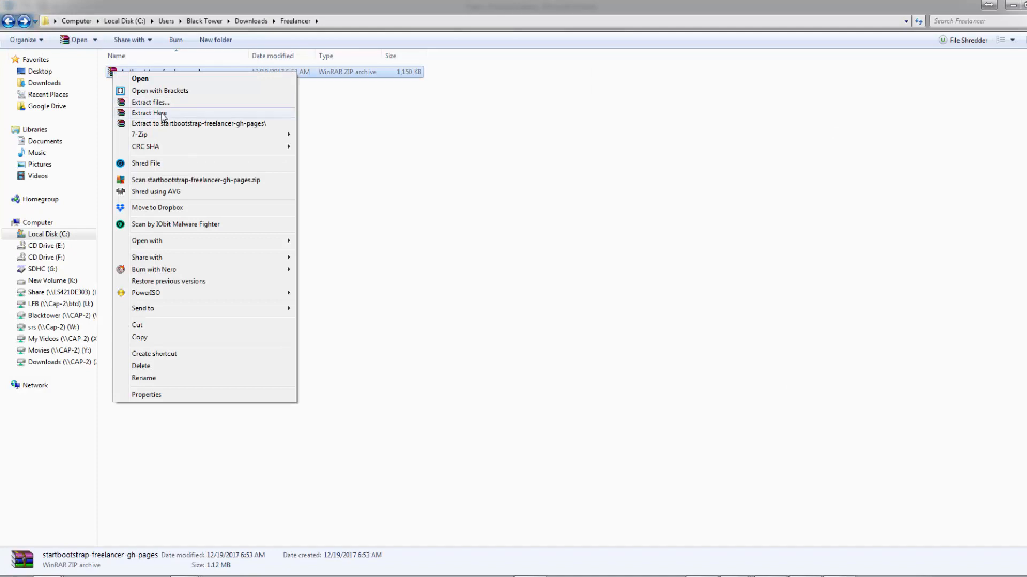
{"action": "left_click", "coordinate": [148, 112]}
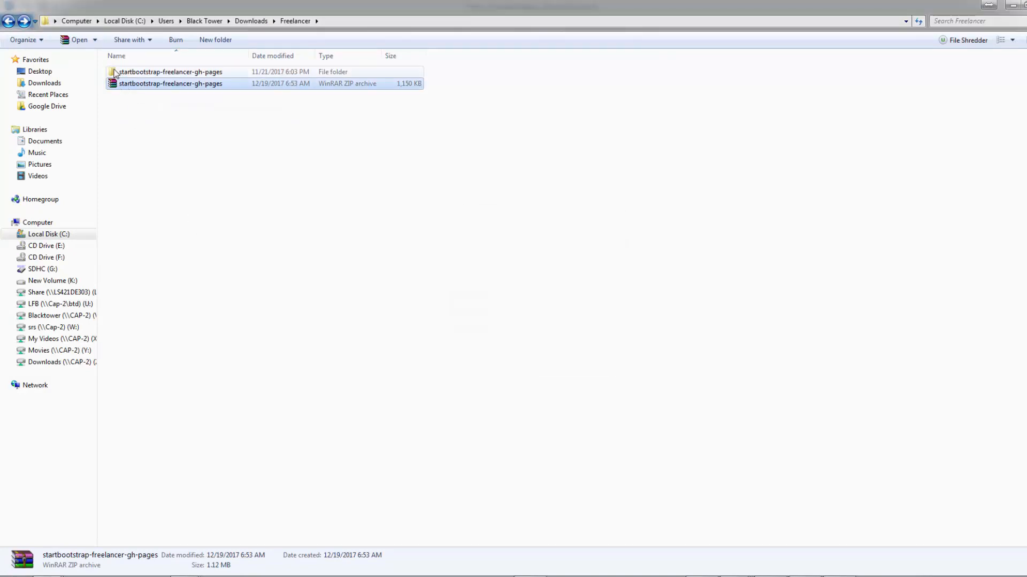
{"action": "double_click", "coordinate": [169, 72]}
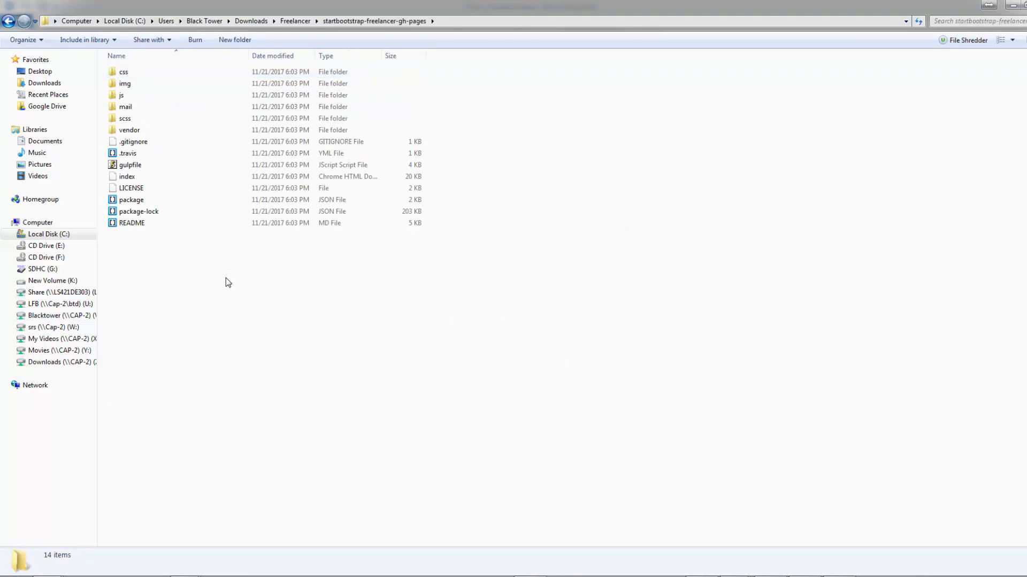
{"action": "mouse_move", "coordinate": [162, 200]}
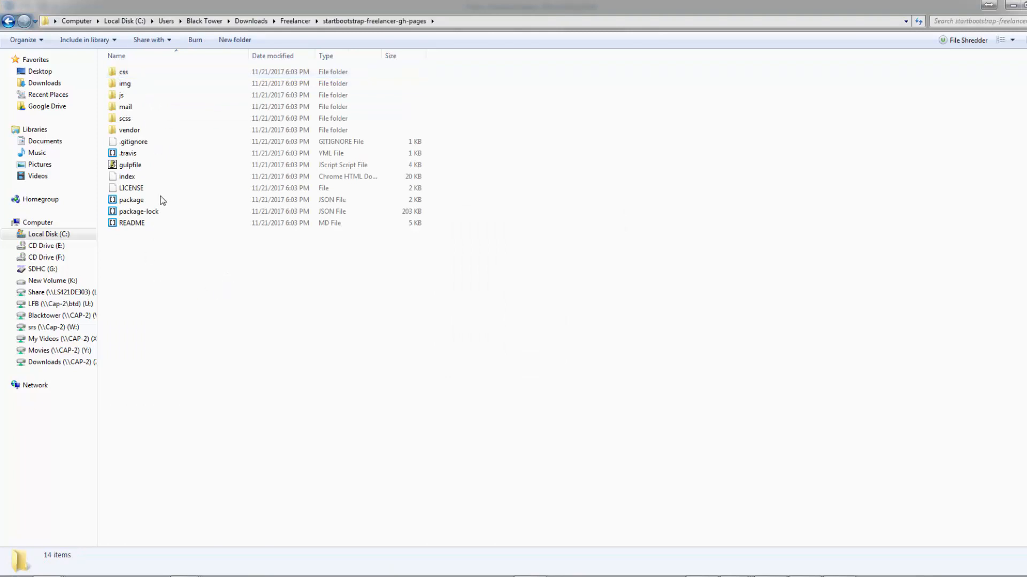
{"action": "mouse_move", "coordinate": [194, 106]}
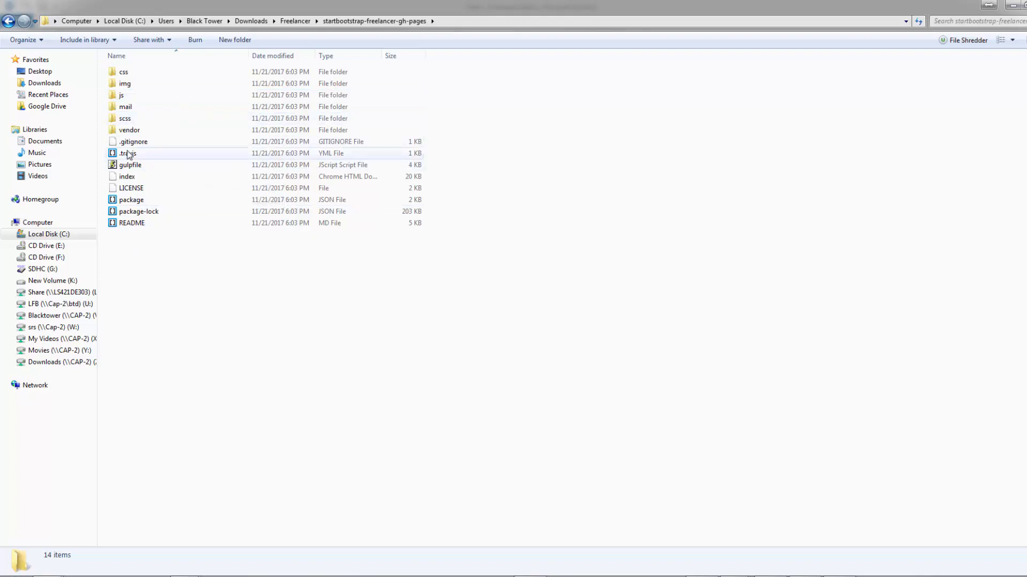
{"action": "left_click", "coordinate": [146, 253]}
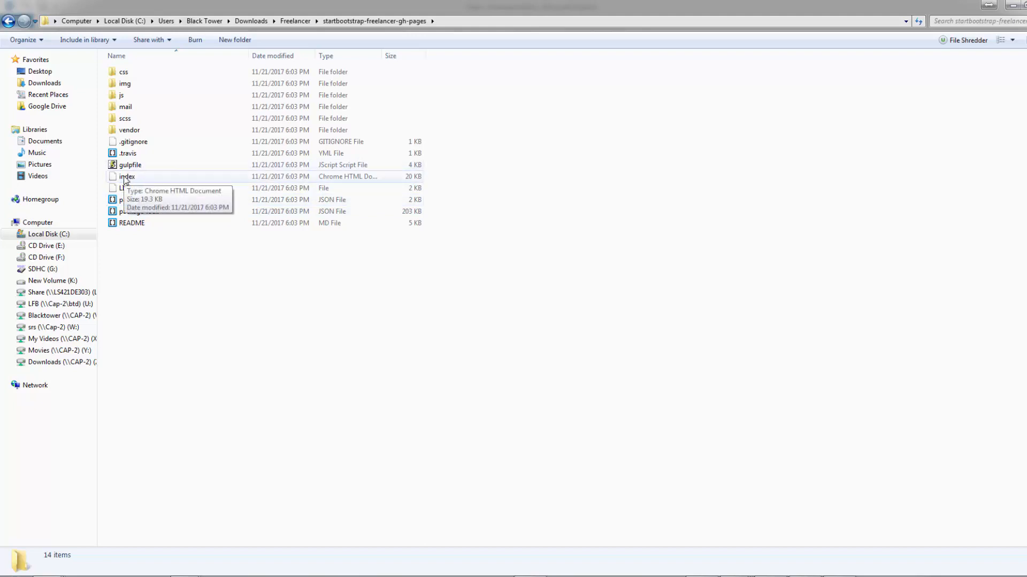
Open the template's index.html in Brackets.
{"action": "right_click", "coordinate": [126, 176]}
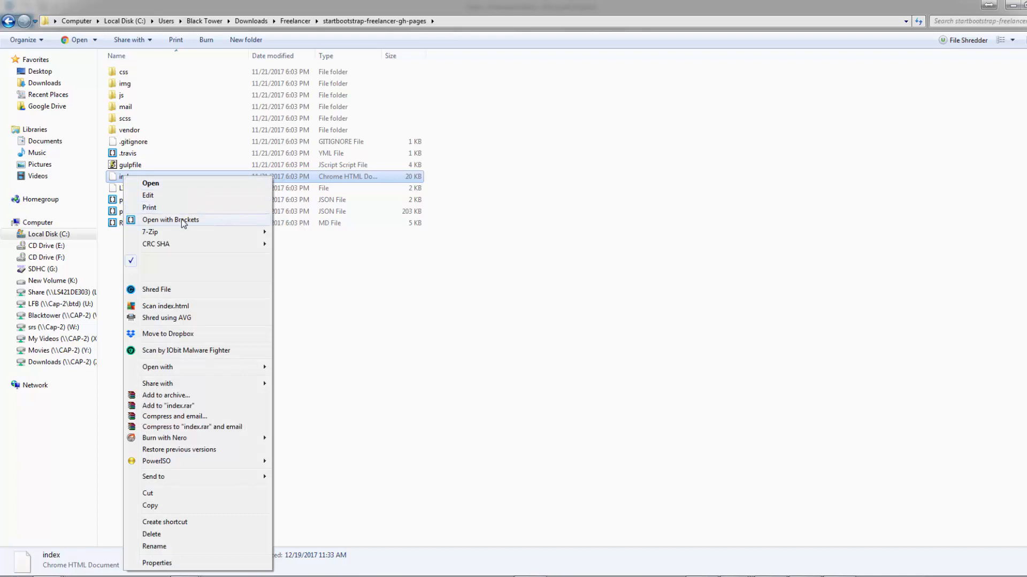
{"action": "left_click", "coordinate": [170, 219]}
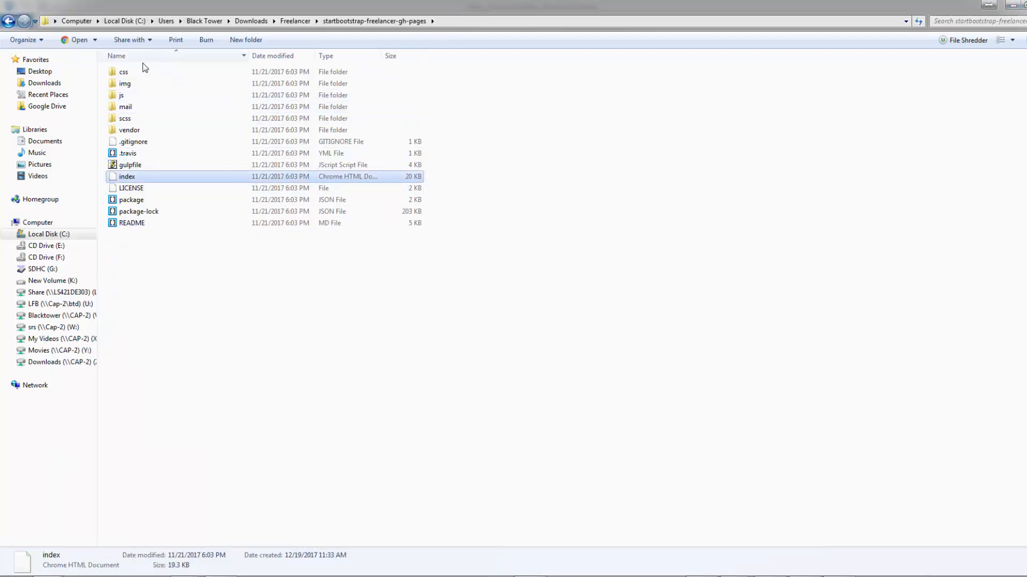
From the css folder, open freelancer.css in Brackets too.
{"action": "double_click", "coordinate": [123, 71]}
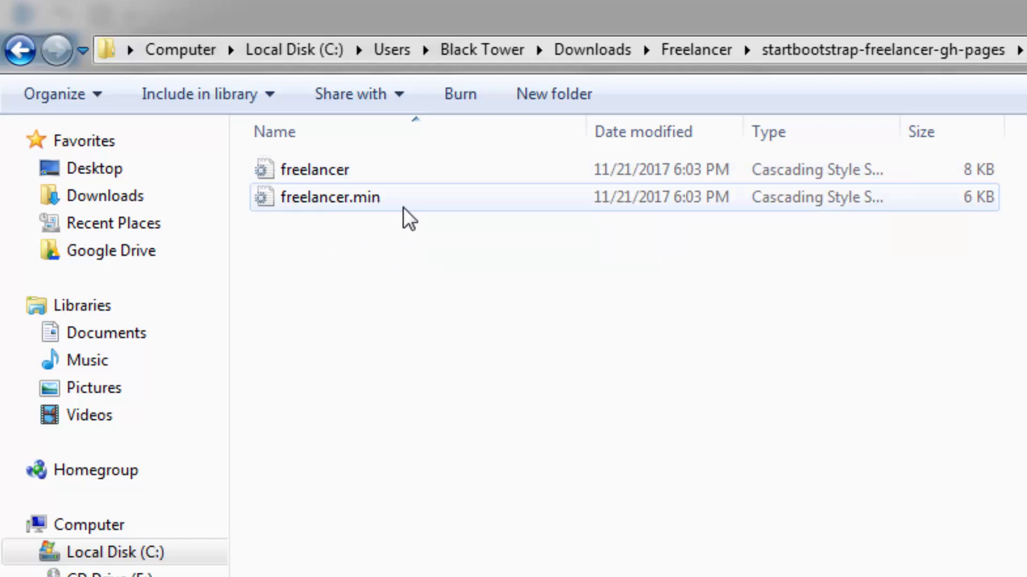
{"action": "mouse_move", "coordinate": [343, 176]}
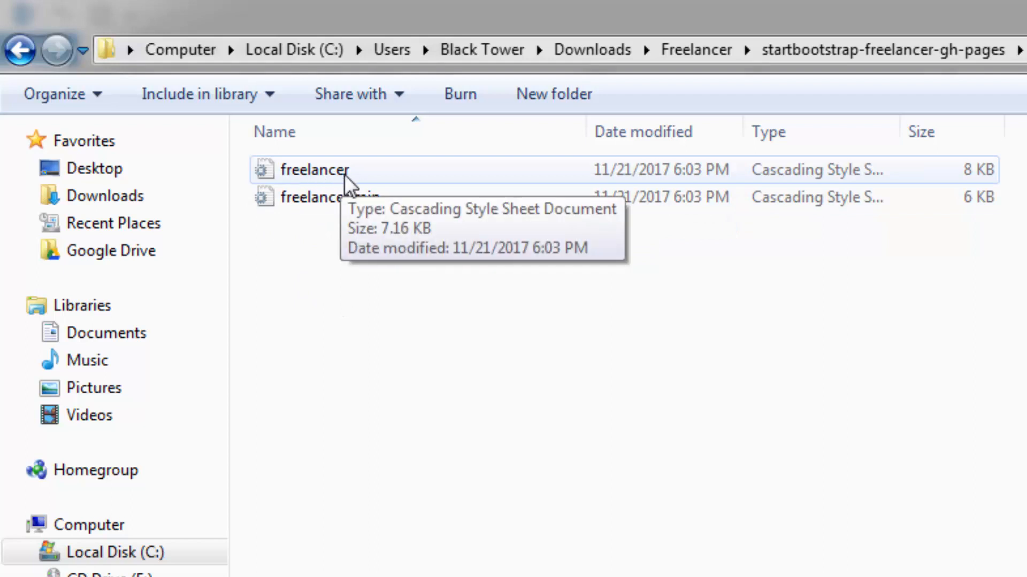
{"action": "mouse_move", "coordinate": [265, 176]}
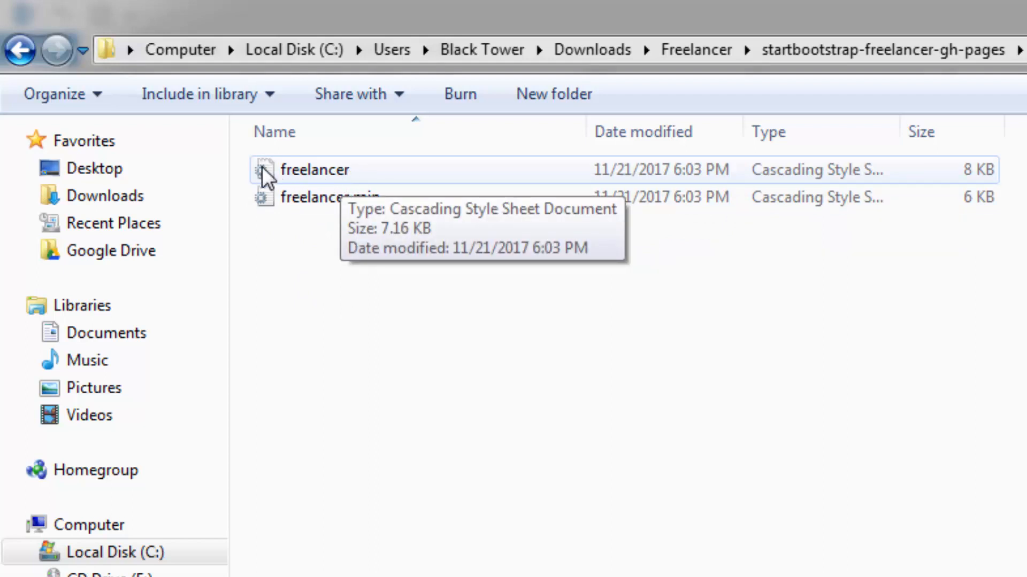
{"action": "right_click", "coordinate": [314, 170]}
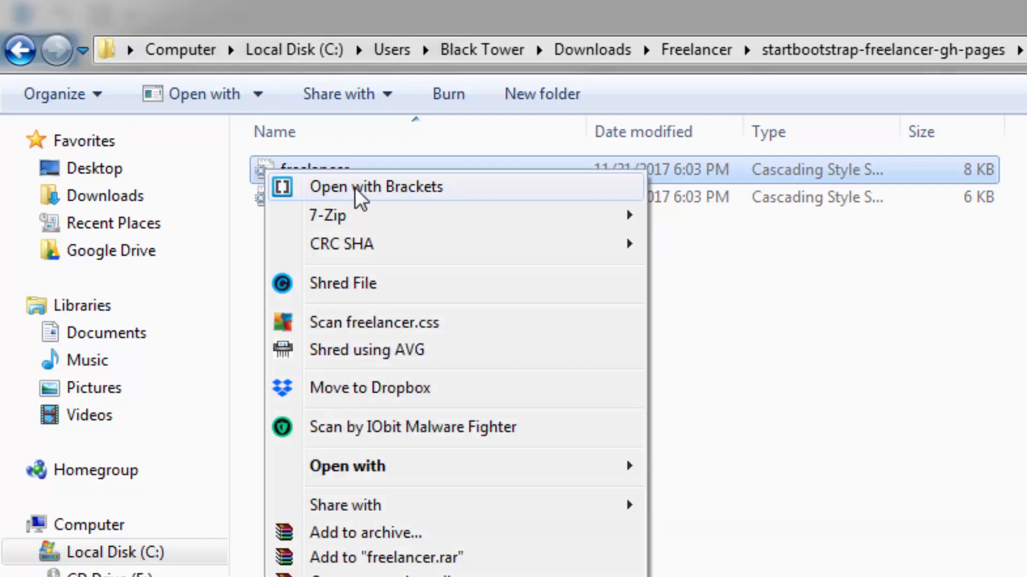
{"action": "left_click", "coordinate": [375, 186]}
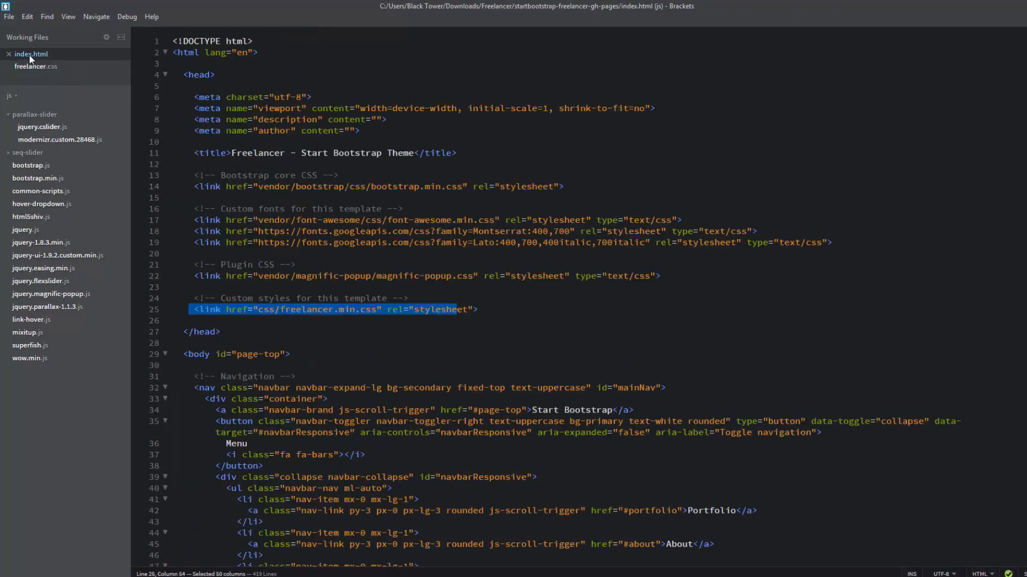
{"action": "scroll", "scroll_direction": "down", "scroll_amount": 3}
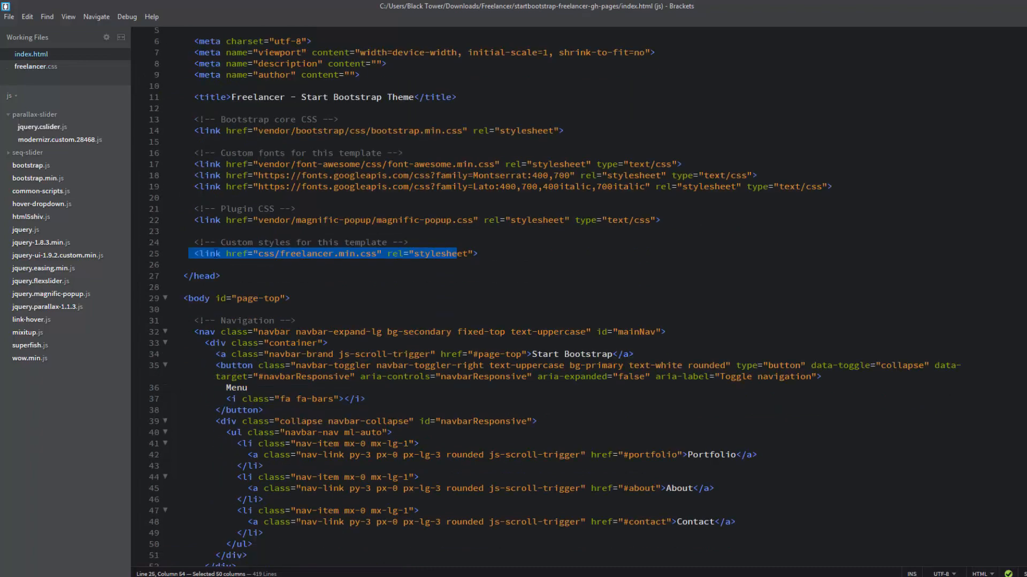
{"action": "left_click", "coordinate": [171, 265]}
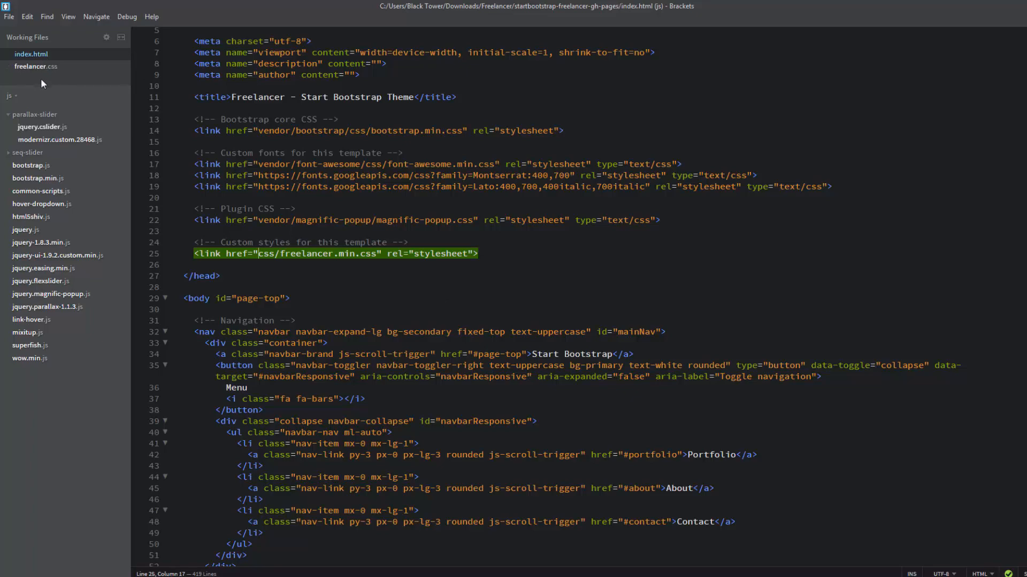
Open freelancer.min.css from the css folder in Brackets.
{"action": "left_click", "coordinate": [36, 66]}
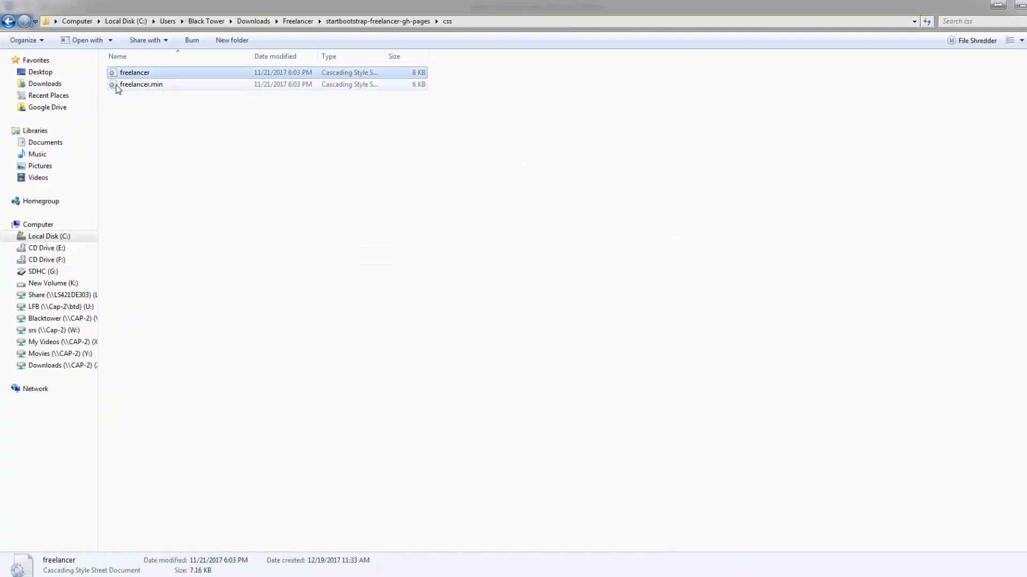
{"action": "right_click", "coordinate": [141, 83]}
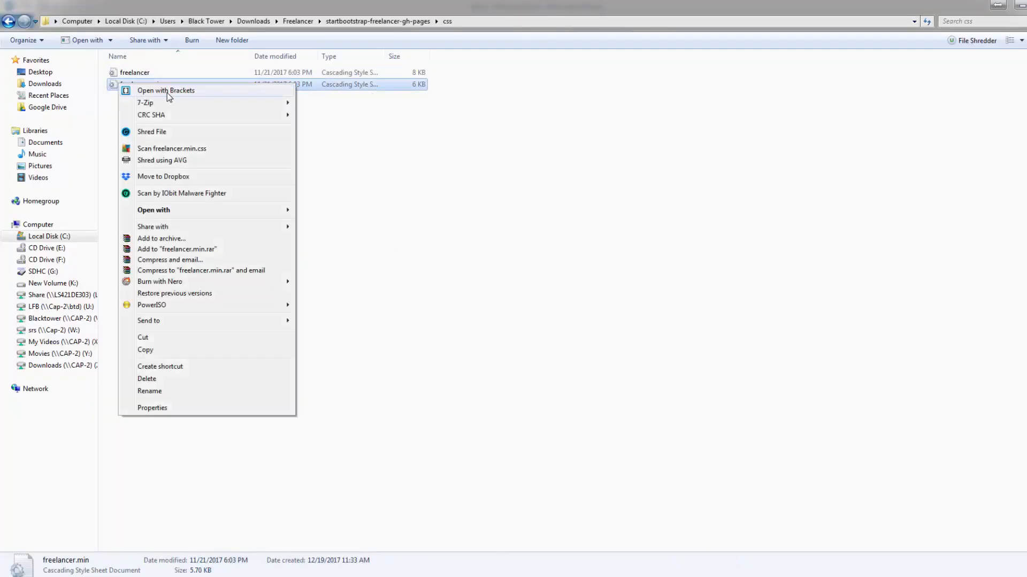
{"action": "left_click", "coordinate": [165, 90]}
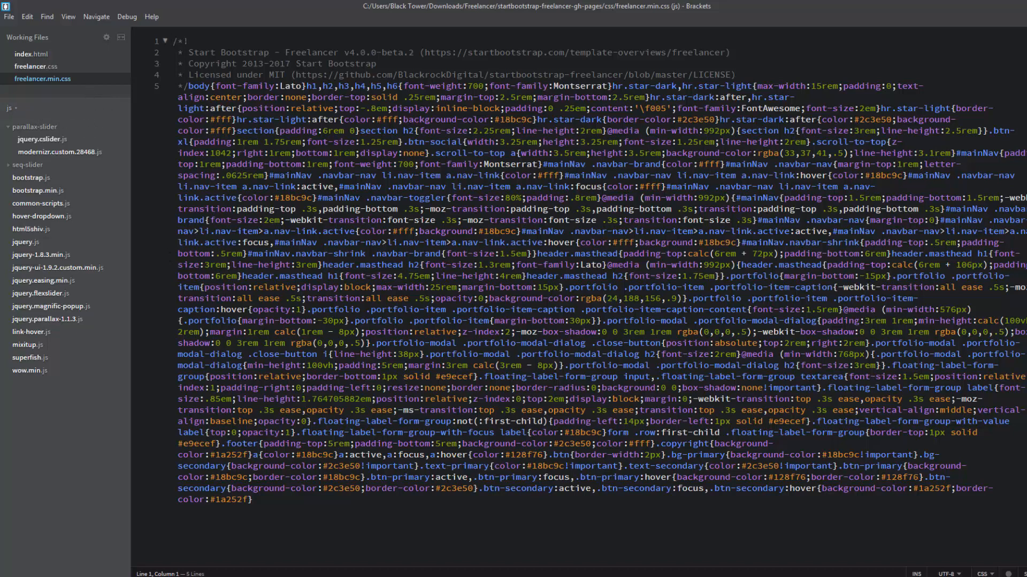
{"action": "mouse_move", "coordinate": [53, 72]}
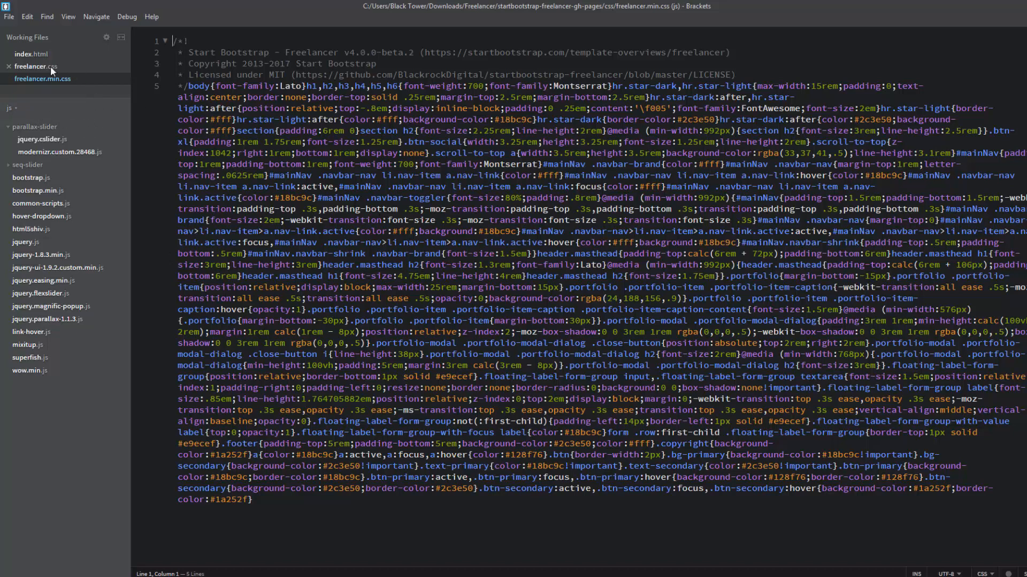
Scroll freelancer.css up to the header.masthead styling rules.
{"action": "left_click", "coordinate": [36, 66]}
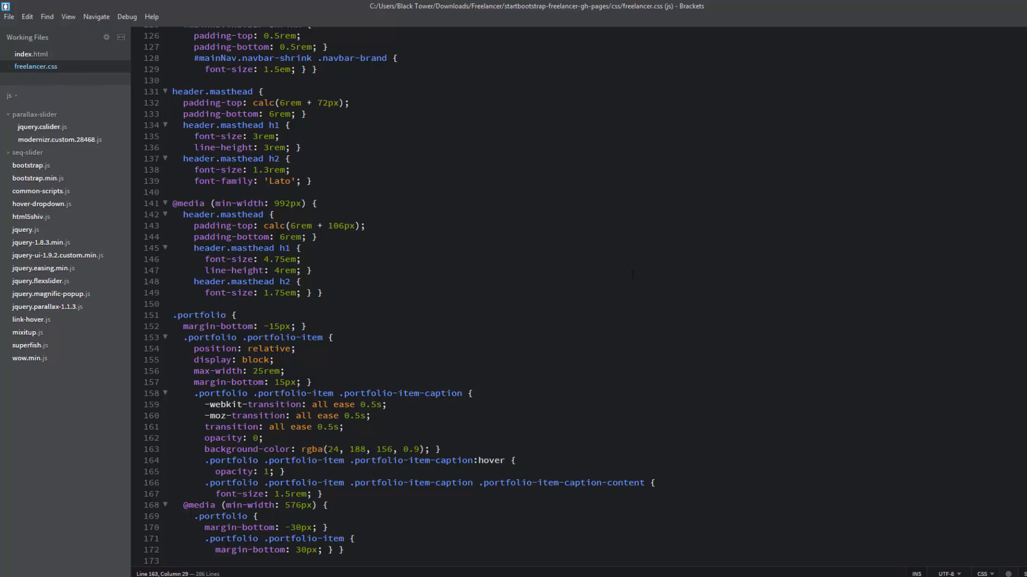
{"action": "scroll", "scroll_direction": "up", "scroll_amount": 3}
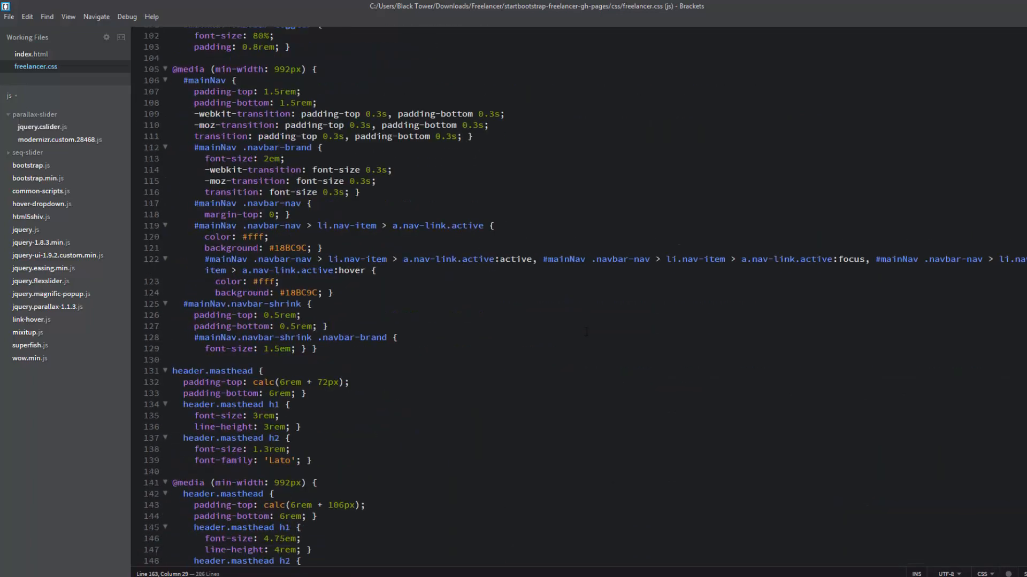
{"action": "scroll", "scroll_direction": "up", "scroll_amount": 3}
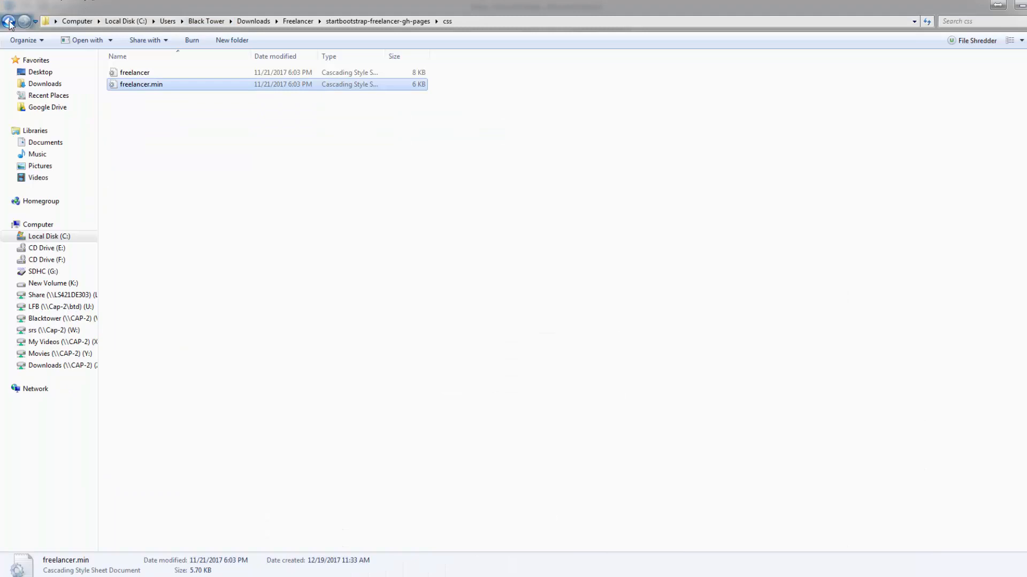
Go up to startbootstrap-freelancer-gh-pages and launch index.html in Chrome.
{"action": "left_click", "coordinate": [9, 22]}
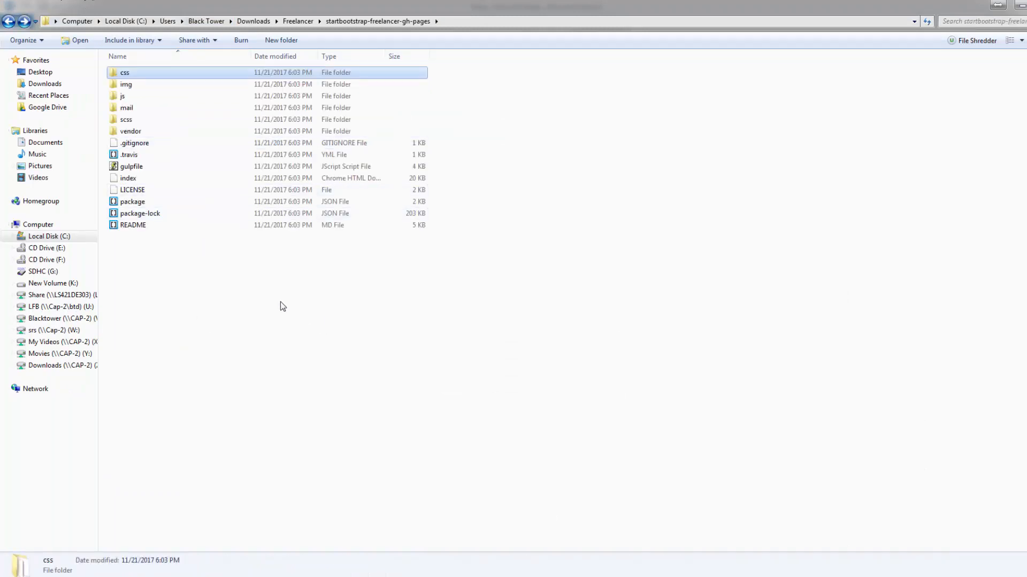
{"action": "mouse_move", "coordinate": [129, 179]}
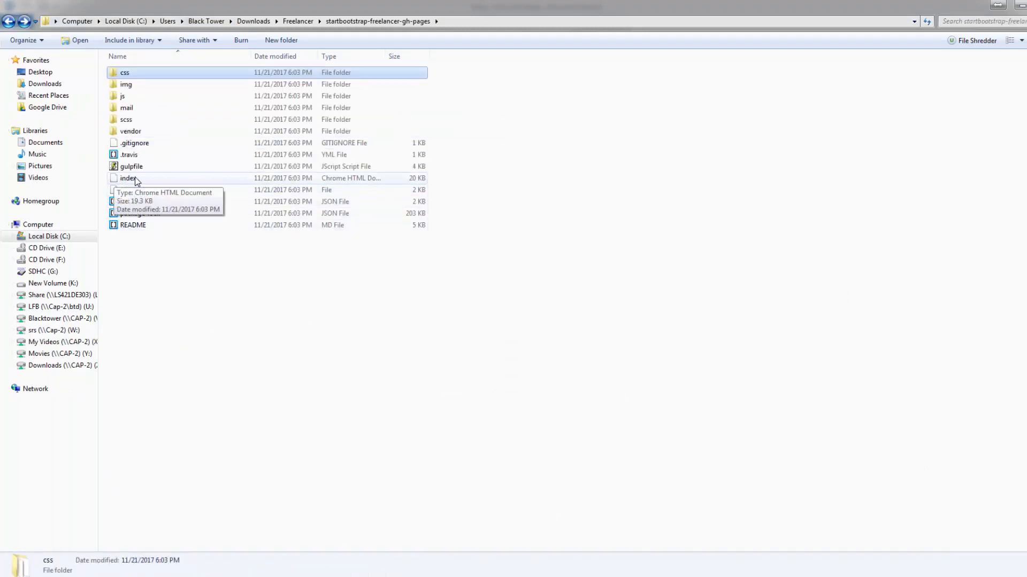
{"action": "left_click", "coordinate": [127, 179]}
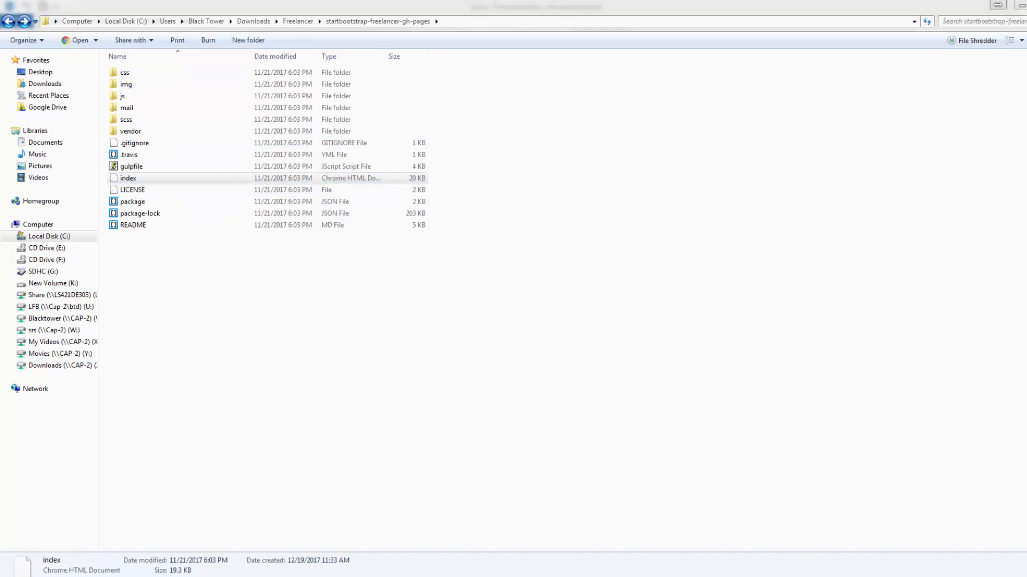
{"action": "double_click", "coordinate": [128, 179]}
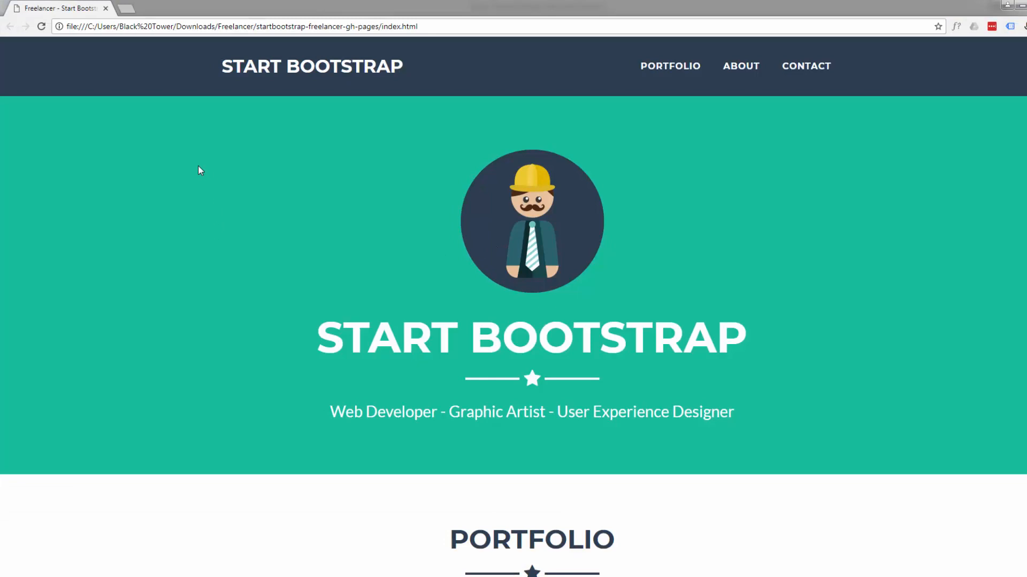
Jump to the Portfolio section and scroll through the tile grid.
{"action": "left_click", "coordinate": [669, 65]}
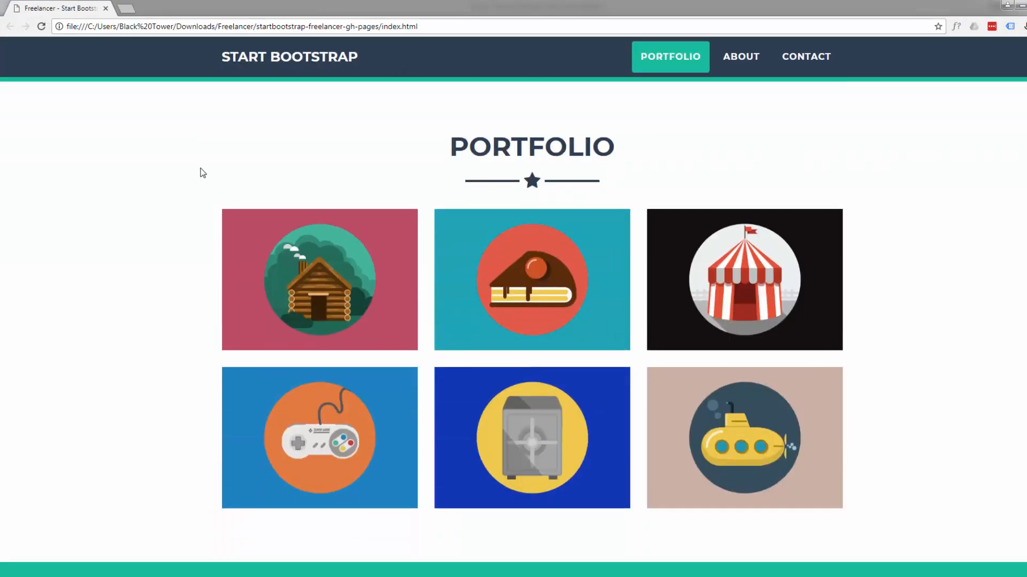
{"action": "scroll", "scroll_direction": "down", "scroll_amount": 3}
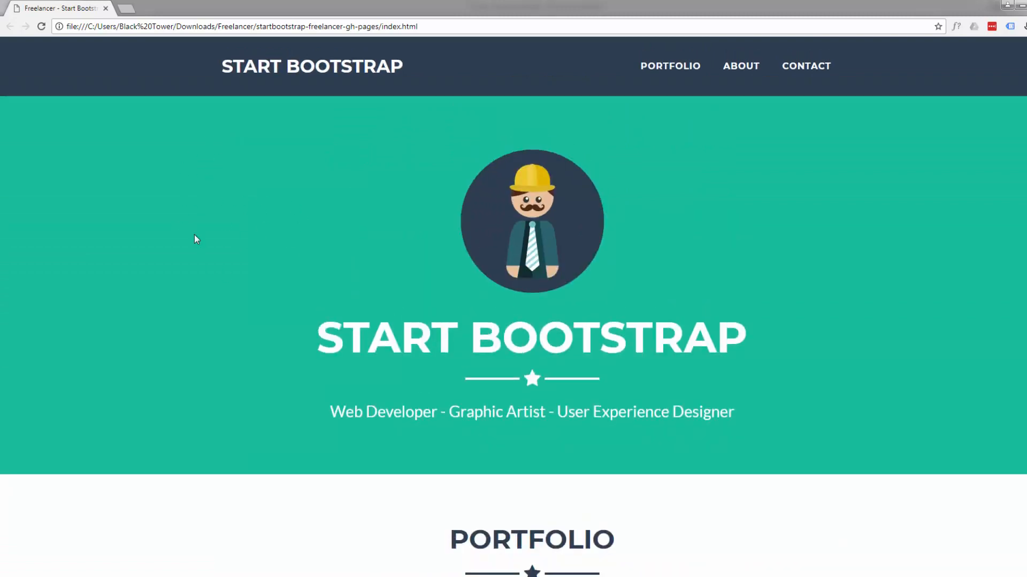
{"action": "scroll", "scroll_direction": "down", "scroll_amount": 3}
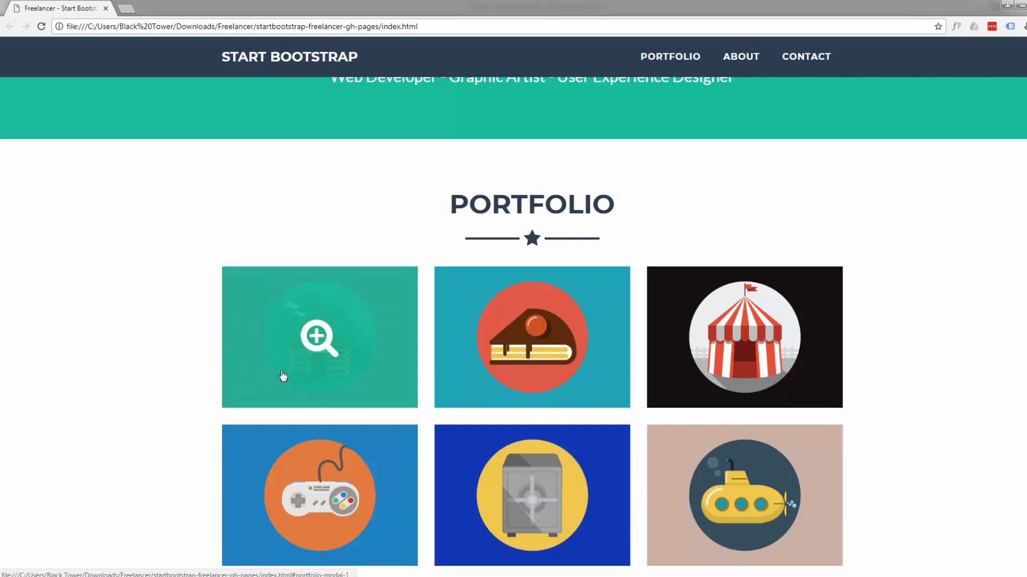
Switch Brackets to index.html under Working Files for editing.
{"action": "scroll", "scroll_direction": "down", "scroll_amount": 3}
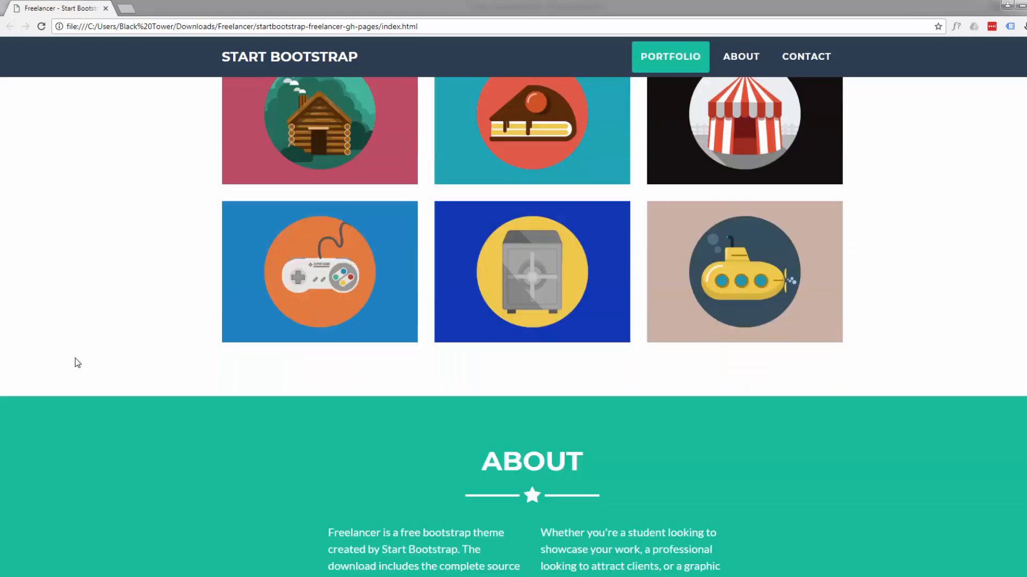
{"action": "scroll", "scroll_direction": "up", "scroll_amount": 3}
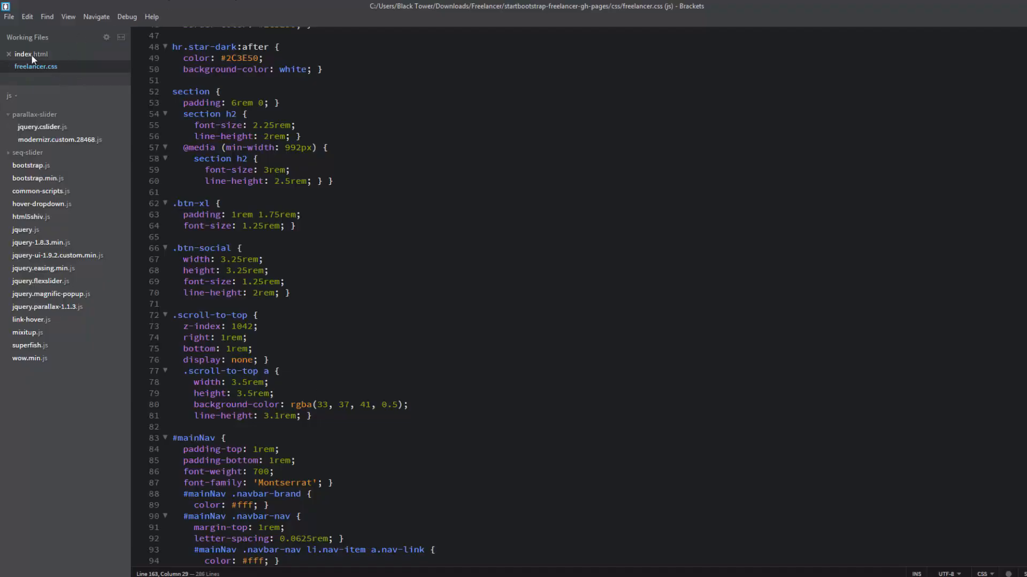
{"action": "left_click", "coordinate": [31, 54]}
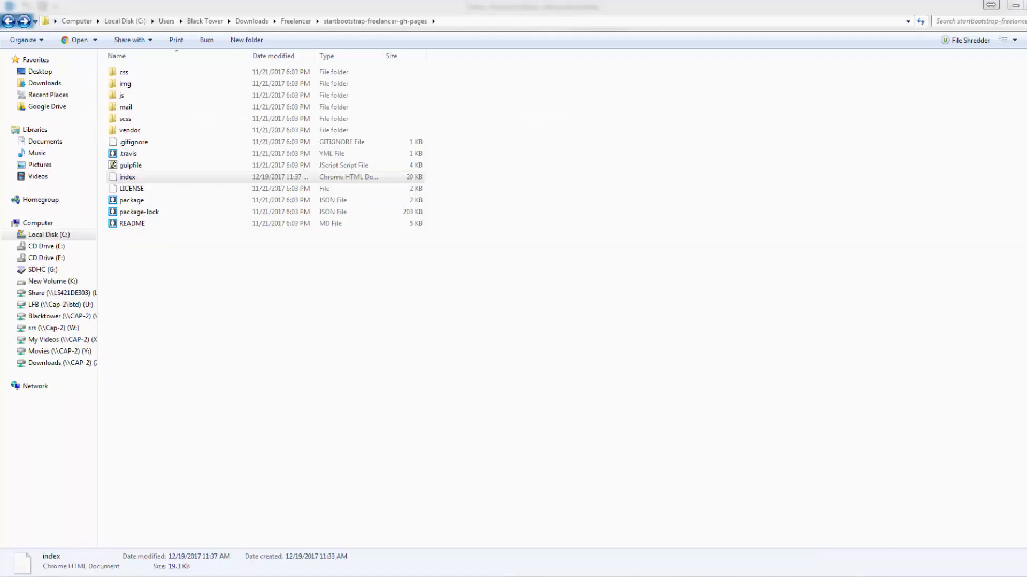
Reopen index.html in Chrome and choose Inspect on the page.
{"action": "double_click", "coordinate": [127, 176]}
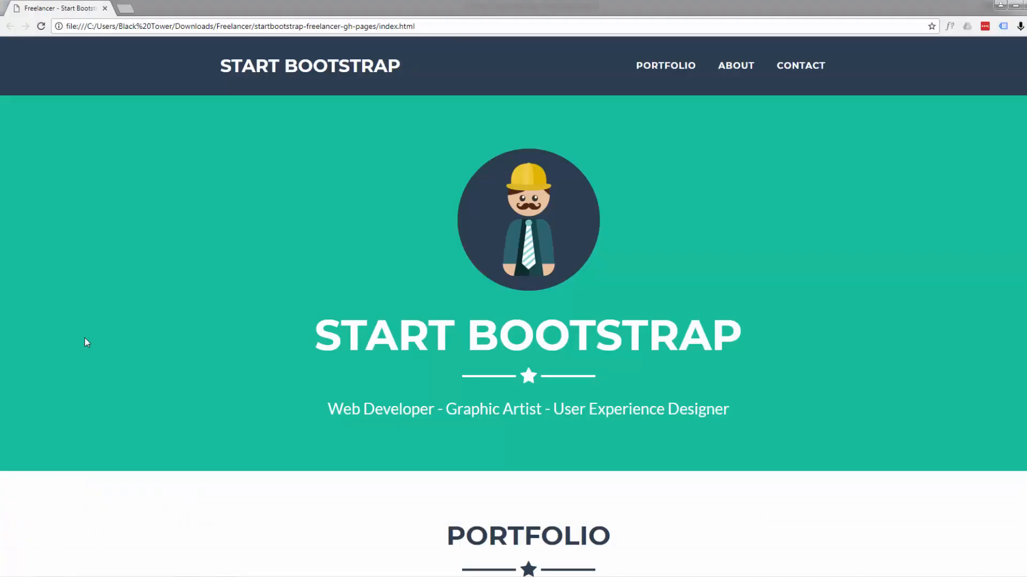
{"action": "mouse_move", "coordinate": [92, 169]}
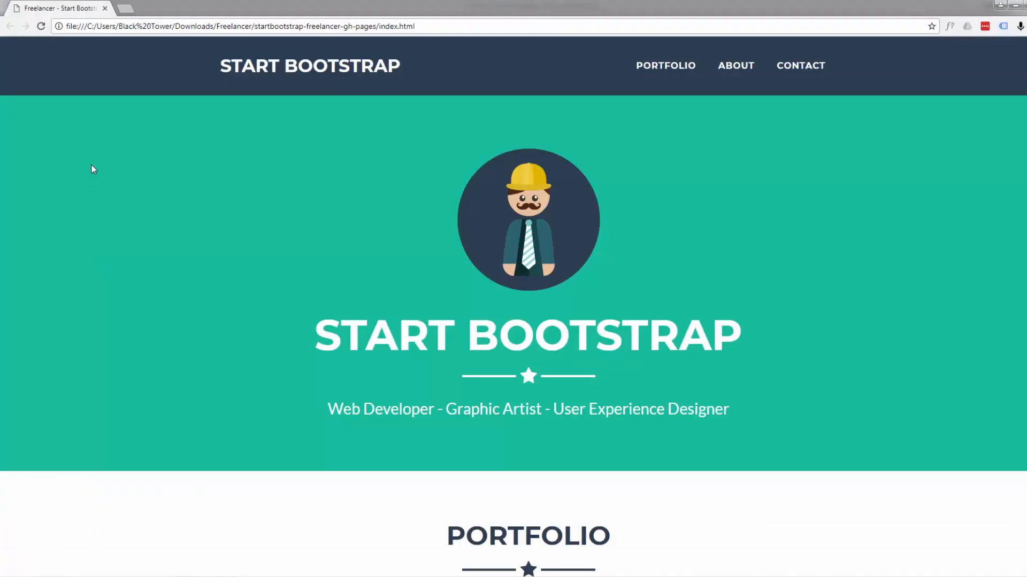
{"action": "right_click", "coordinate": [94, 181]}
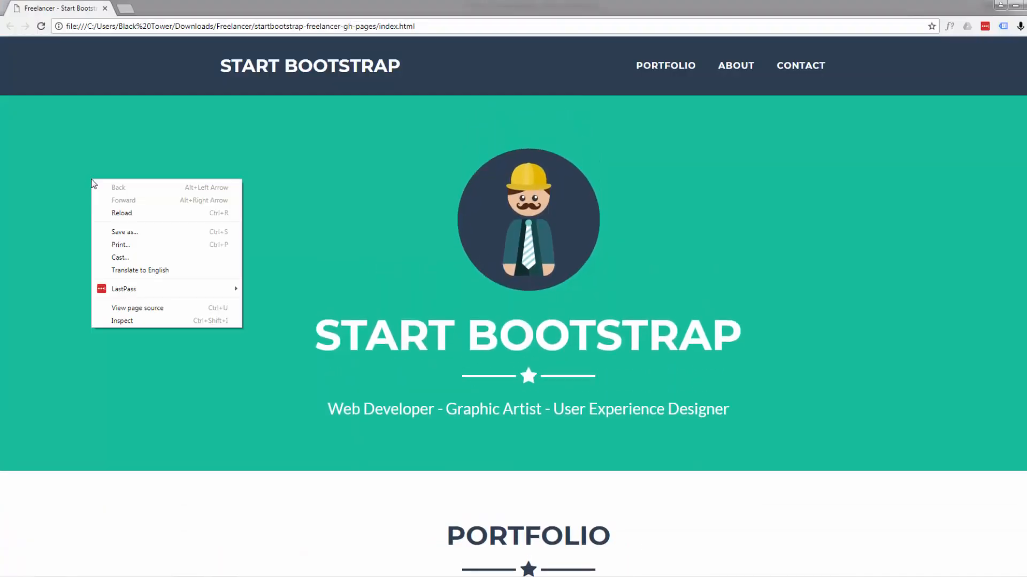
{"action": "left_click", "coordinate": [124, 327]}
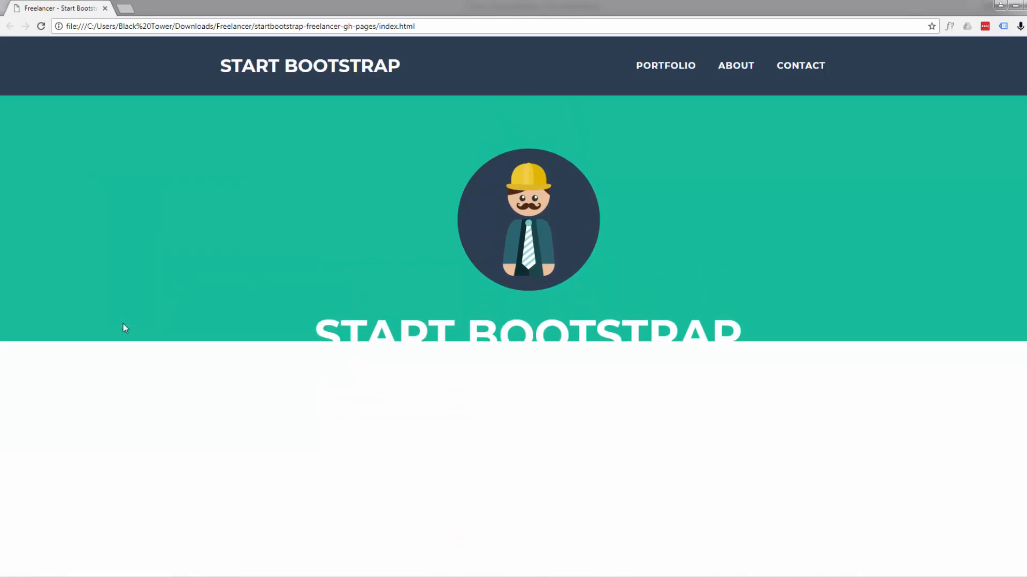
In the Styles pane, overwrite the .bg-primary background-color #18BC9C with blue.
{"action": "key", "text": "F12"}
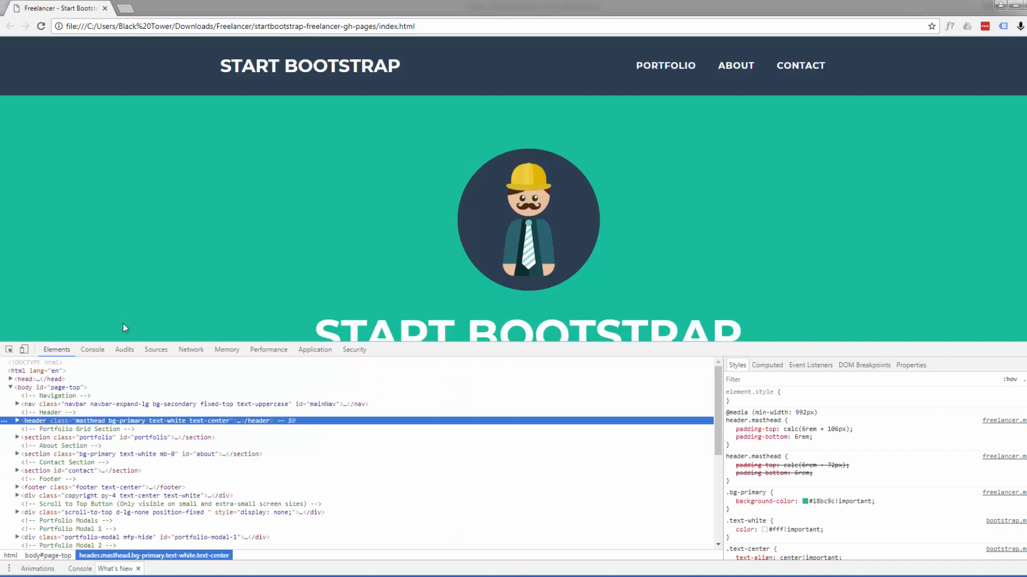
{"action": "left_click", "coordinate": [729, 501]}
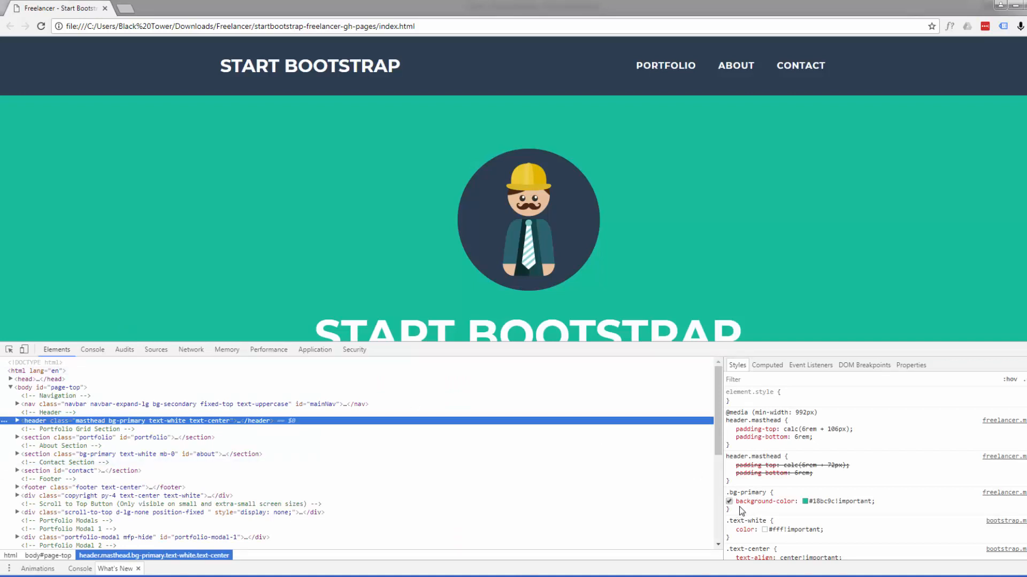
{"action": "mouse_move", "coordinate": [735, 495]}
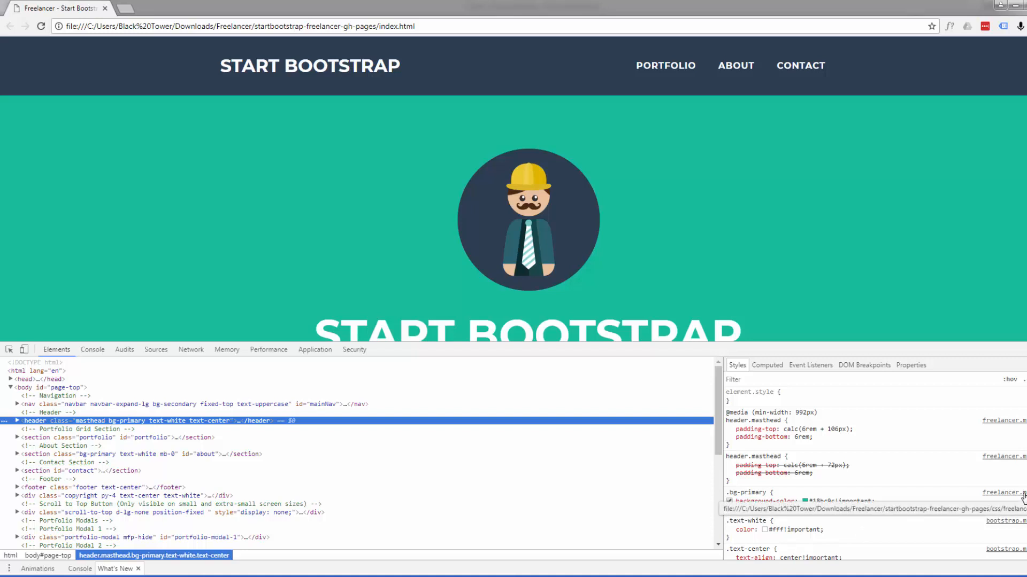
{"action": "mouse_move", "coordinate": [928, 520]}
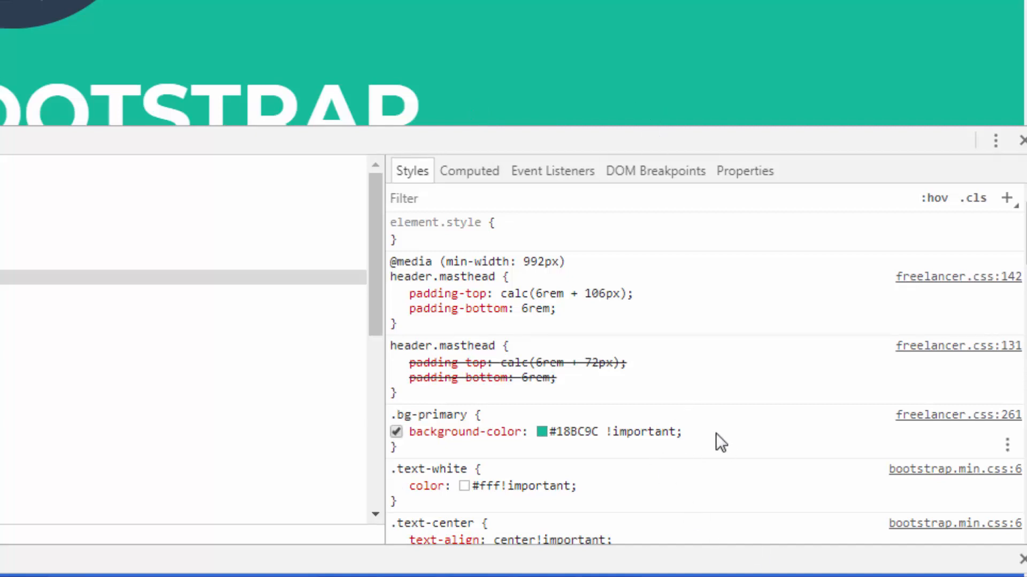
{"action": "mouse_move", "coordinate": [757, 436]}
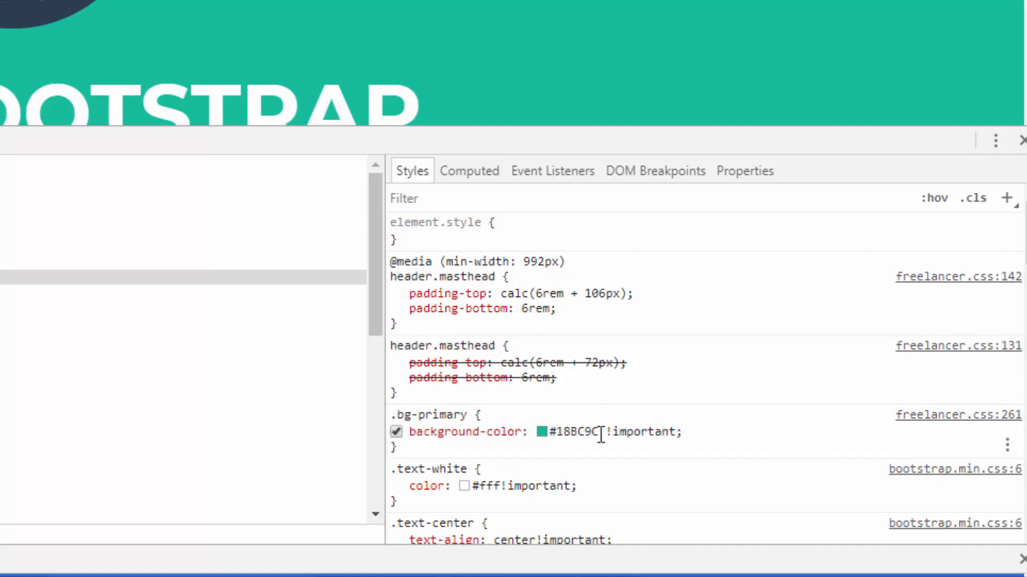
{"action": "double_click", "coordinate": [576, 431]}
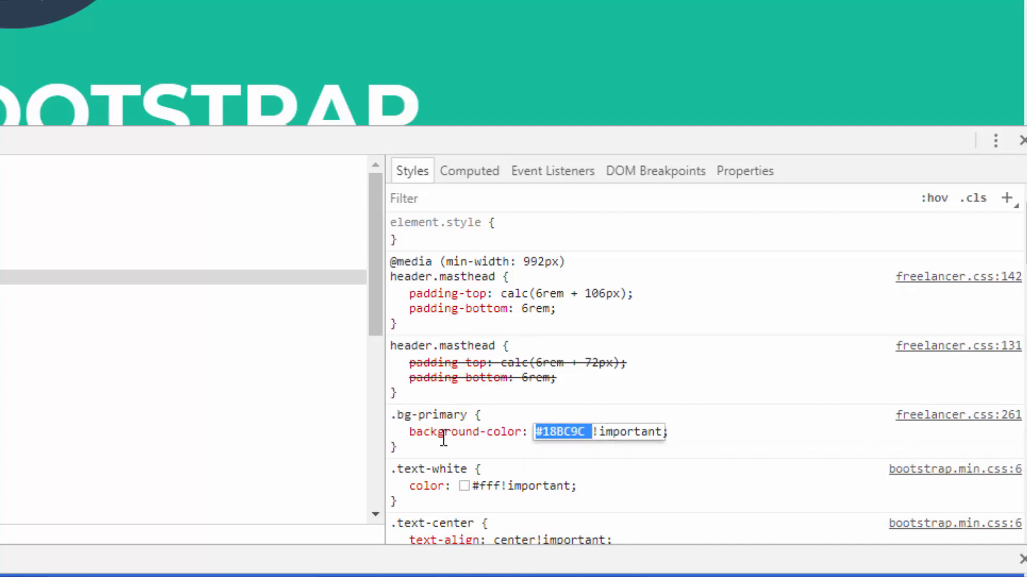
{"action": "type", "text": "blue"}
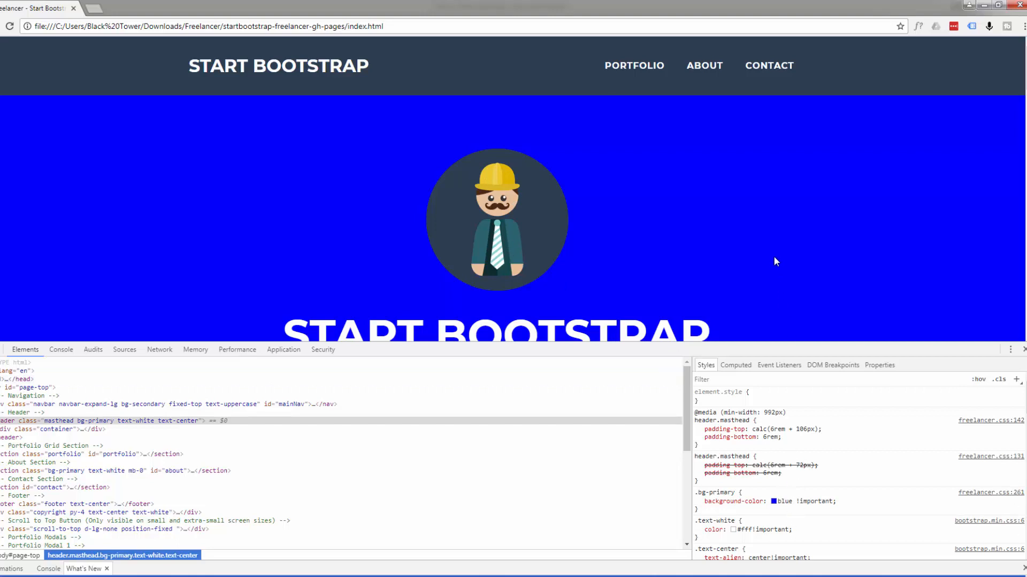
{"action": "mouse_move", "coordinate": [805, 269]}
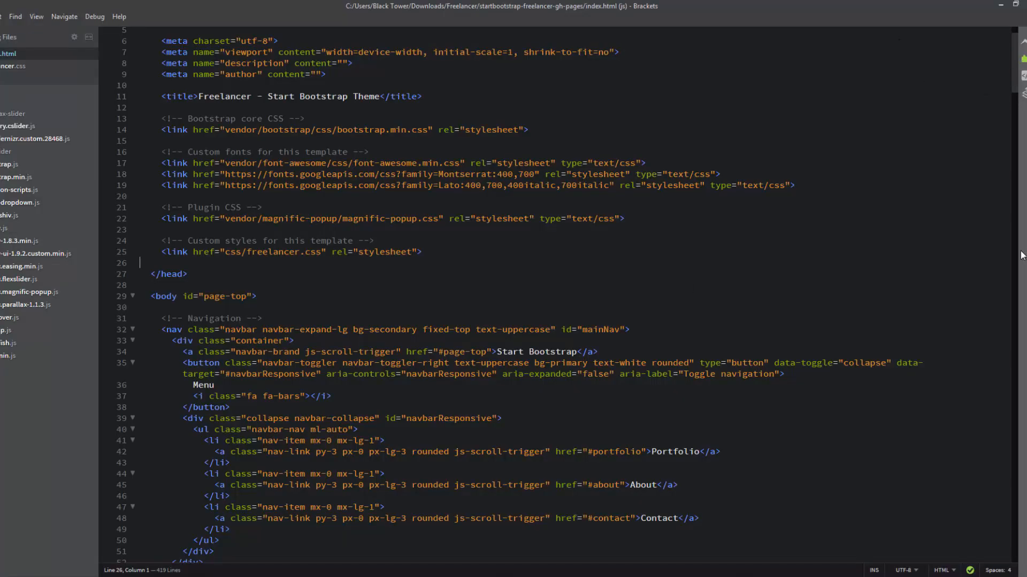
In freelancer.css, replace the .bg-primary colour #18BC9C with blue.
{"action": "left_click", "coordinate": [12, 66]}
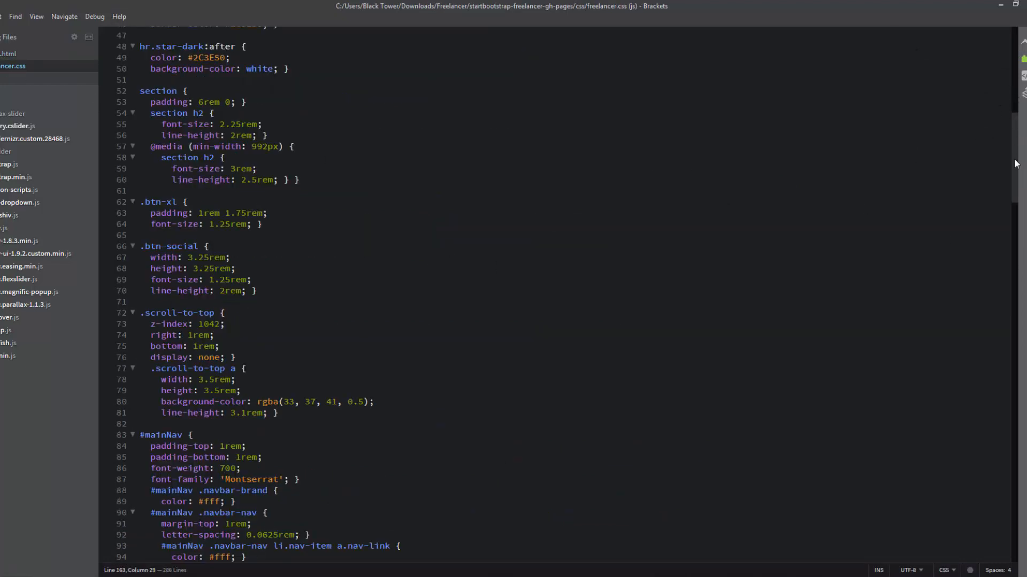
{"action": "scroll", "scroll_direction": "down", "scroll_amount": 3}
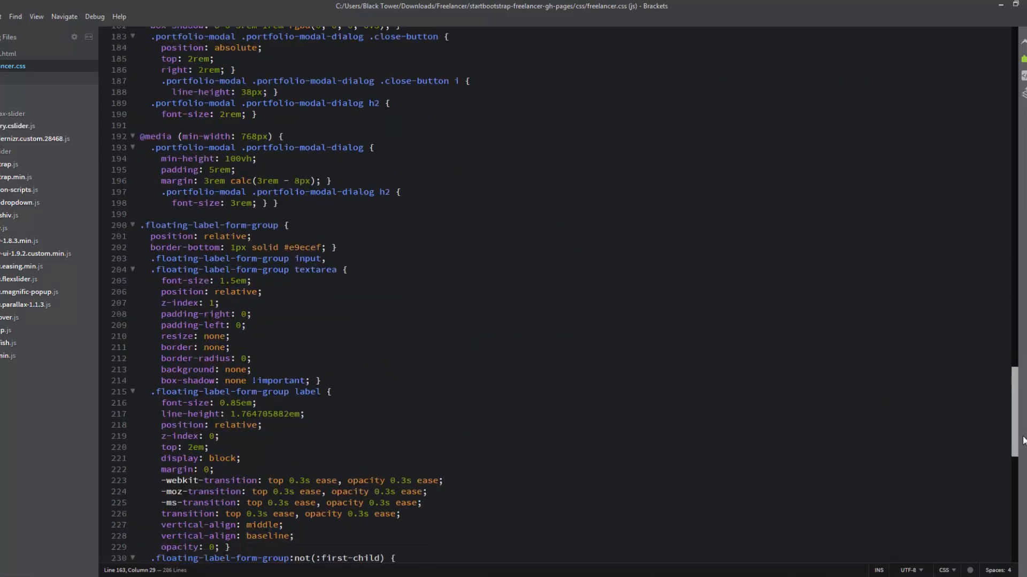
{"action": "scroll", "scroll_direction": "down", "scroll_amount": 3}
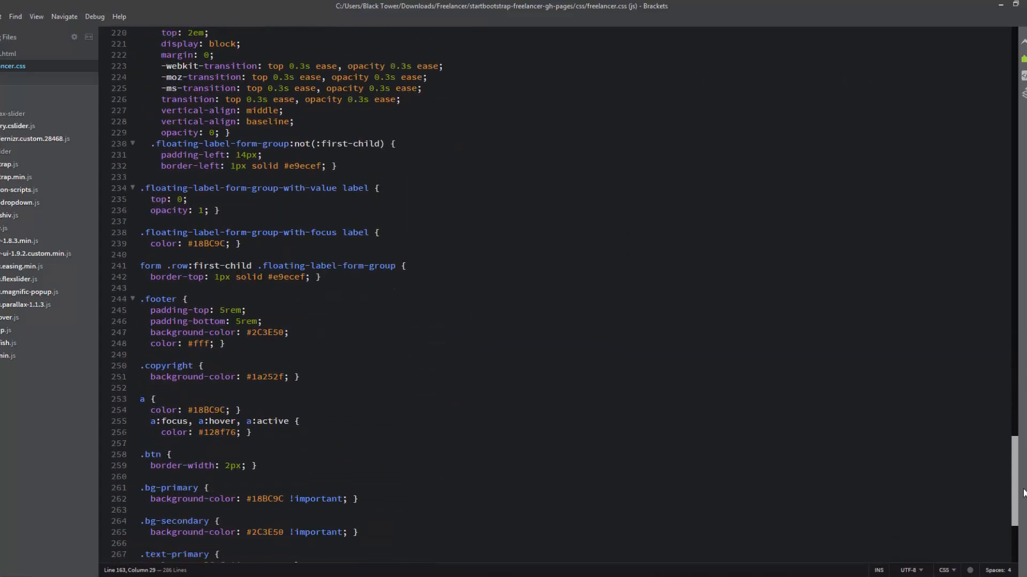
{"action": "scroll", "scroll_direction": "down", "scroll_amount": 3}
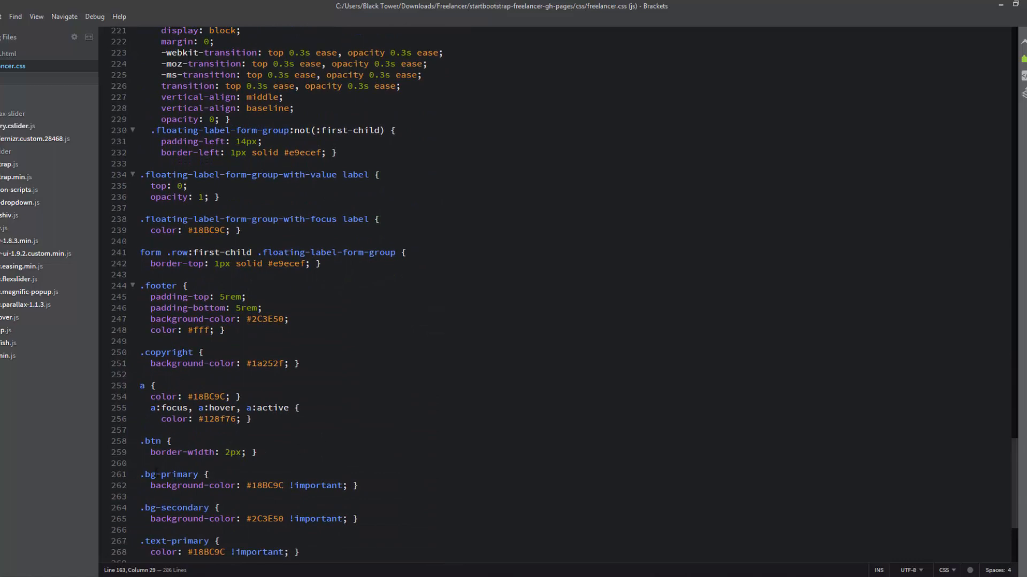
{"action": "left_click", "coordinate": [247, 486]}
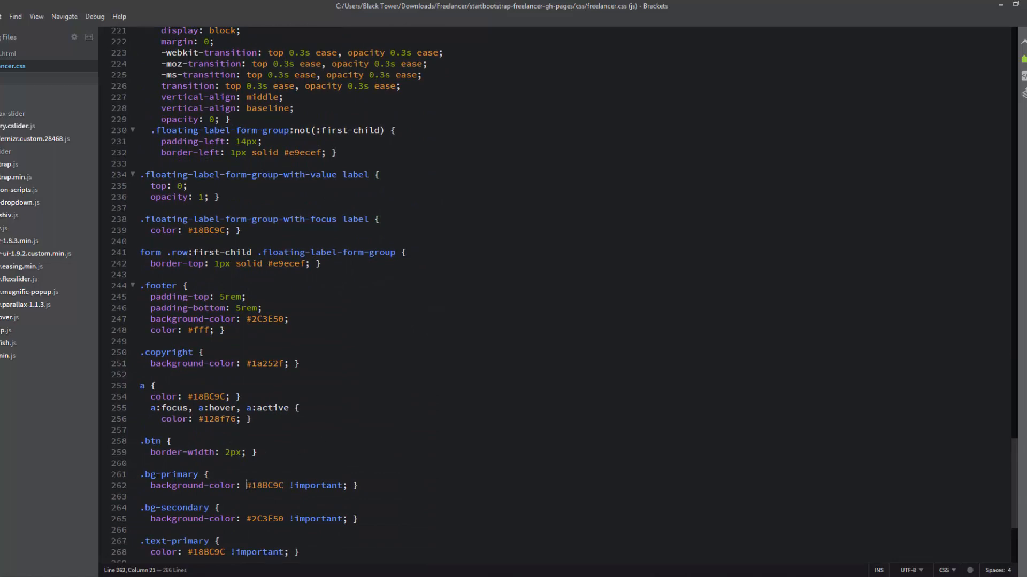
{"action": "double_click", "coordinate": [264, 485]}
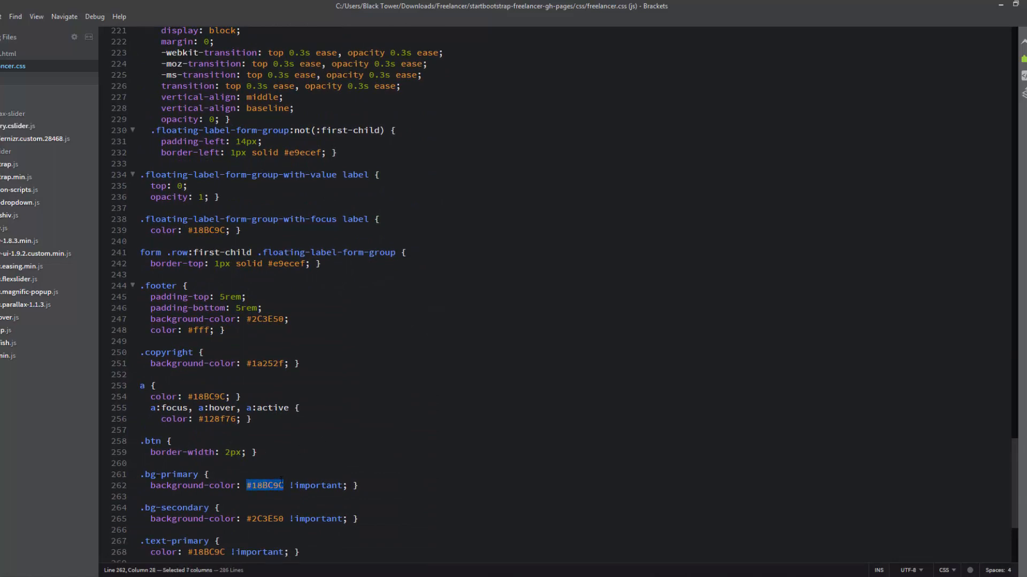
{"action": "type", "text": "blu"}
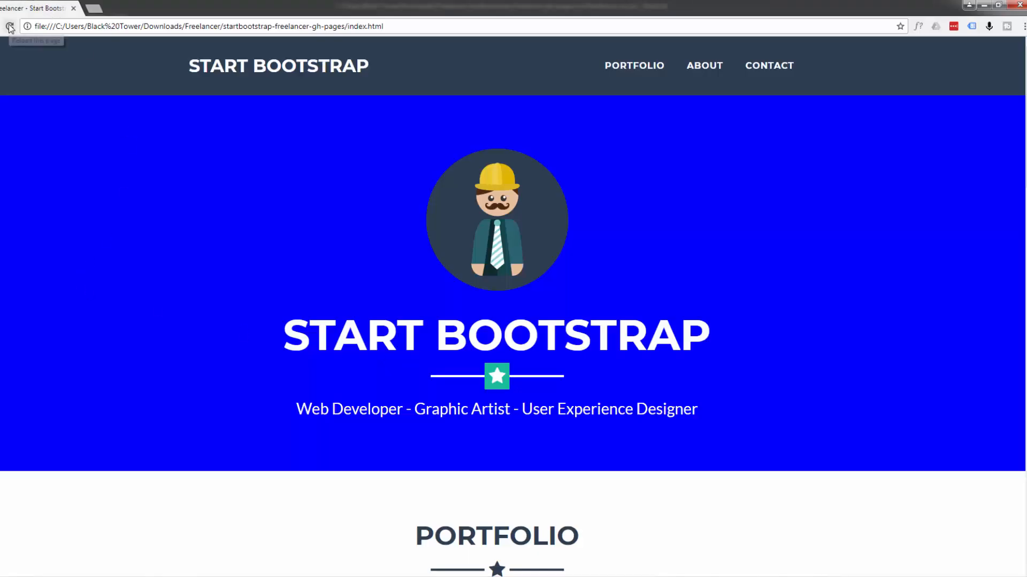
Reload index.html in Chrome and scroll to check the blue masthead.
{"action": "left_click", "coordinate": [10, 26]}
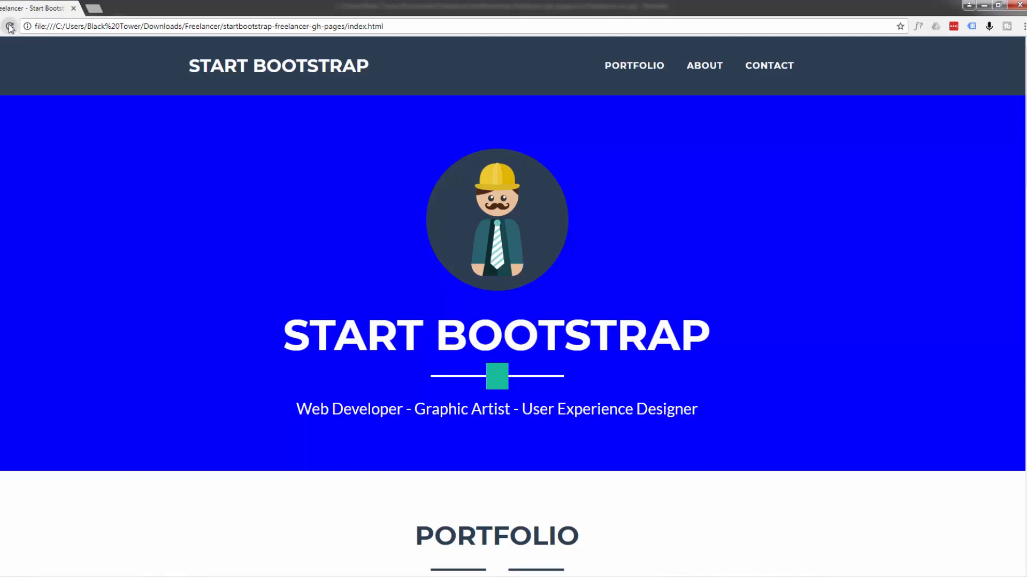
{"action": "scroll", "scroll_direction": "down", "scroll_amount": 3}
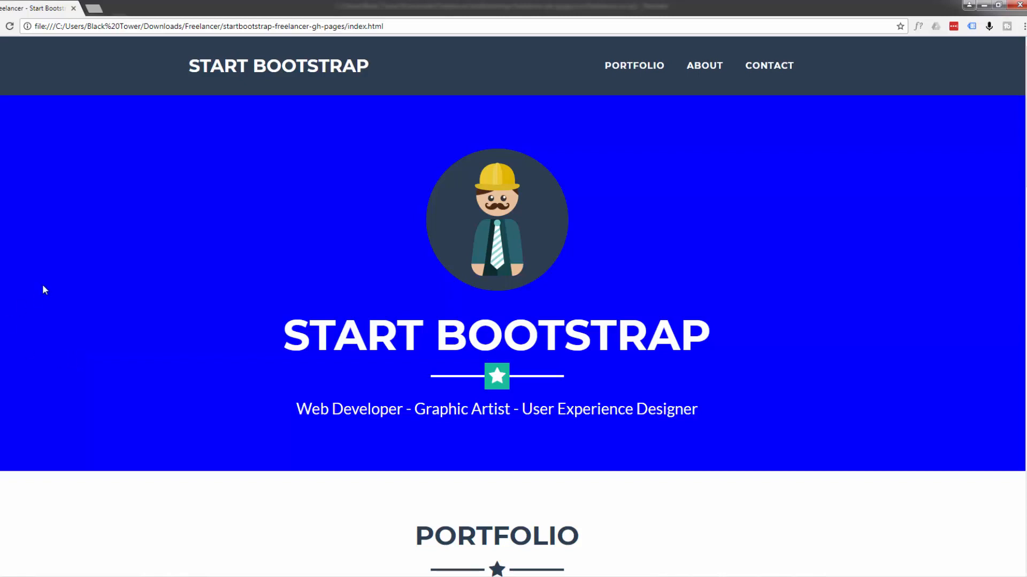
{"action": "mouse_move", "coordinate": [497, 367]}
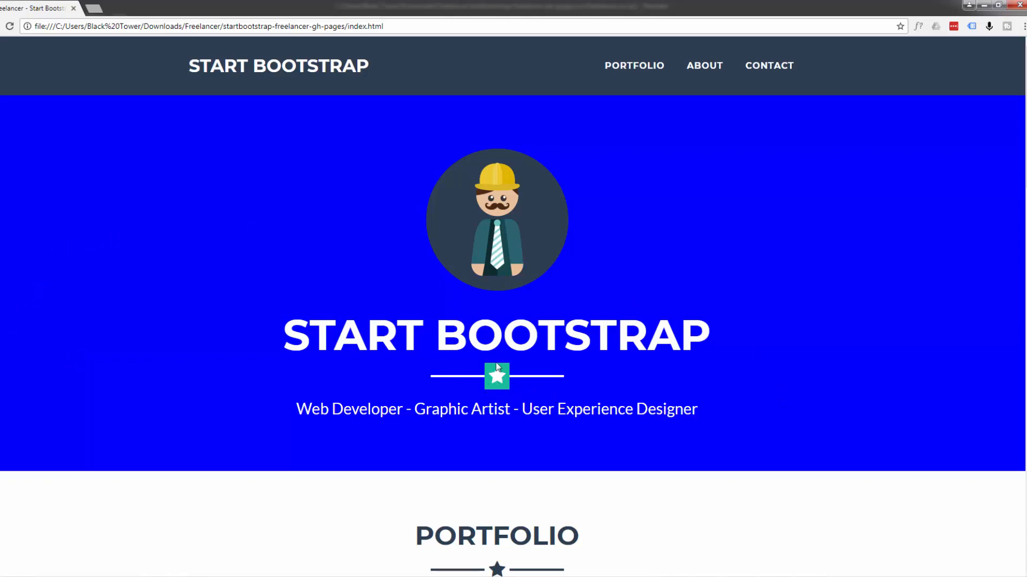
{"action": "mouse_move", "coordinate": [531, 379]}
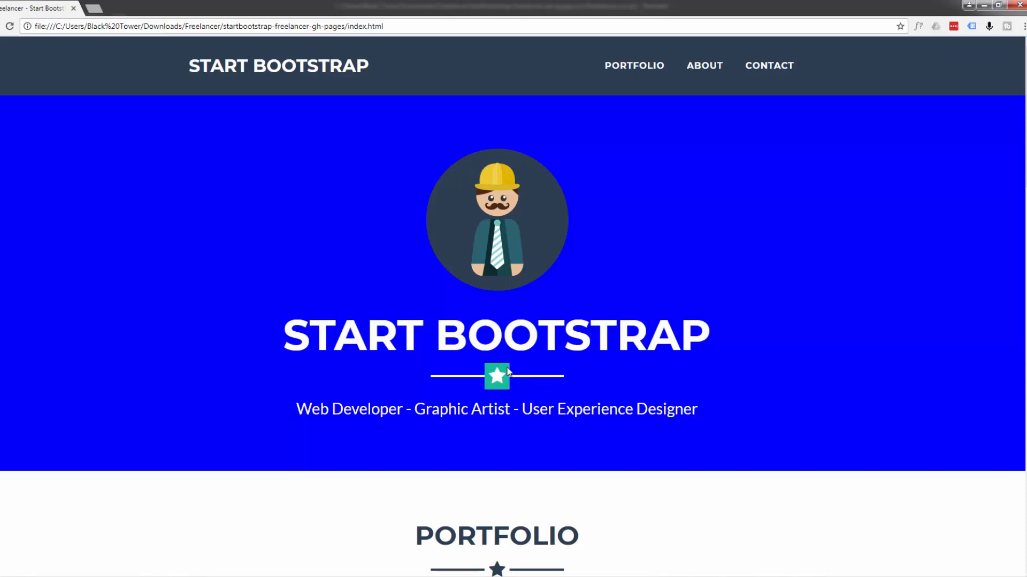
{"action": "mouse_move", "coordinate": [520, 391]}
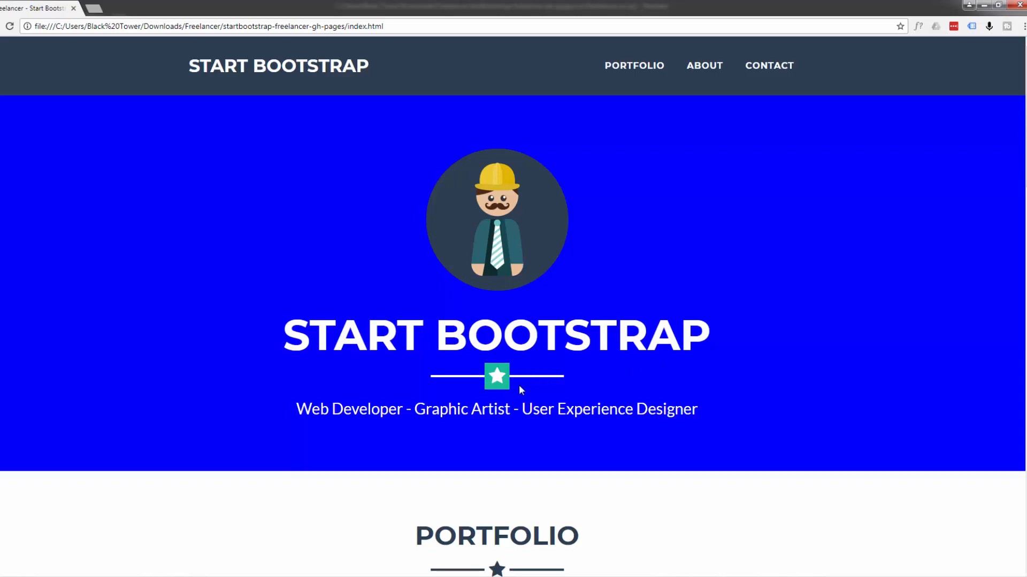
{"action": "mouse_move", "coordinate": [501, 375]}
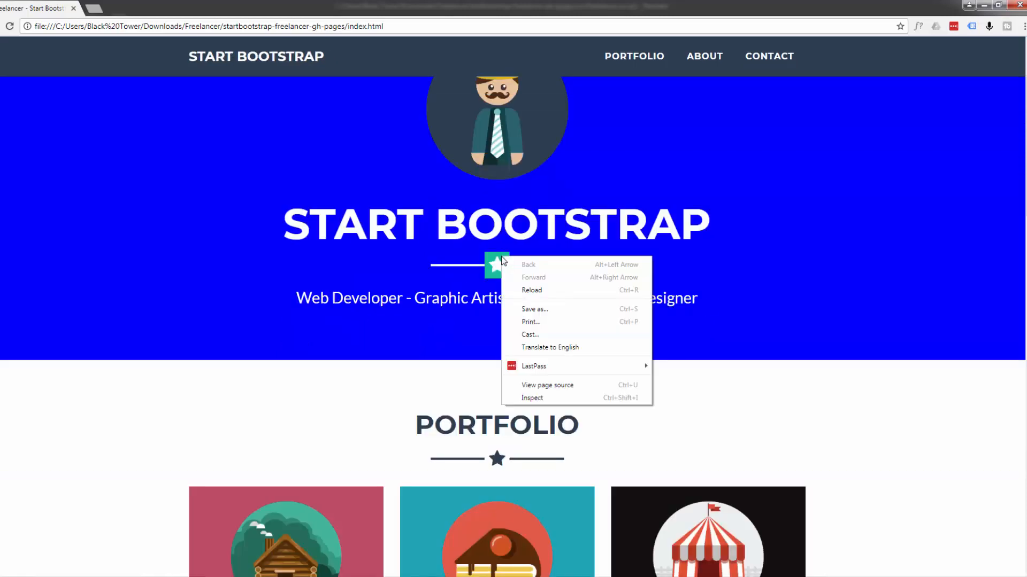
{"action": "mouse_move", "coordinate": [541, 399]}
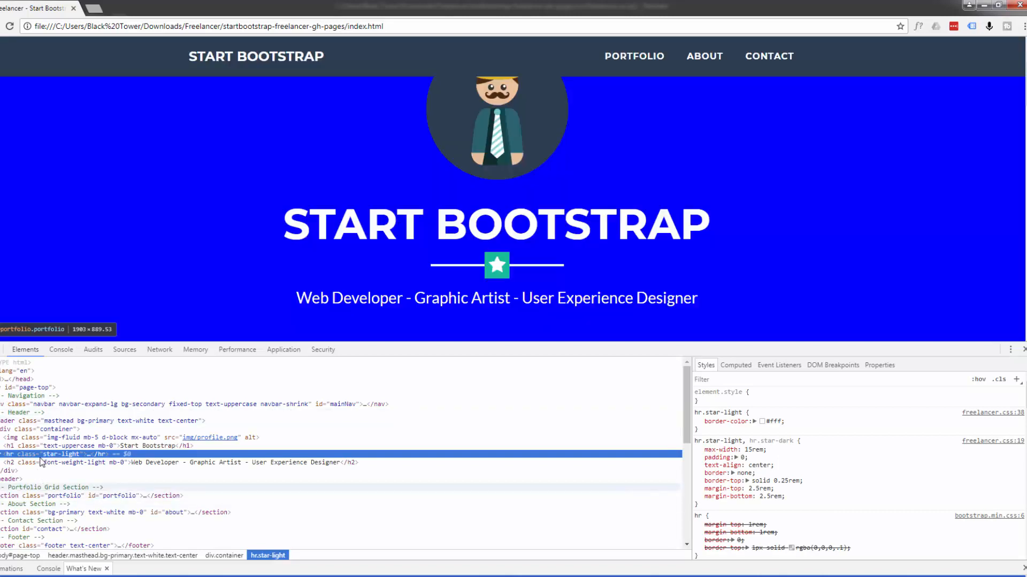
{"action": "mouse_move", "coordinate": [42, 453]}
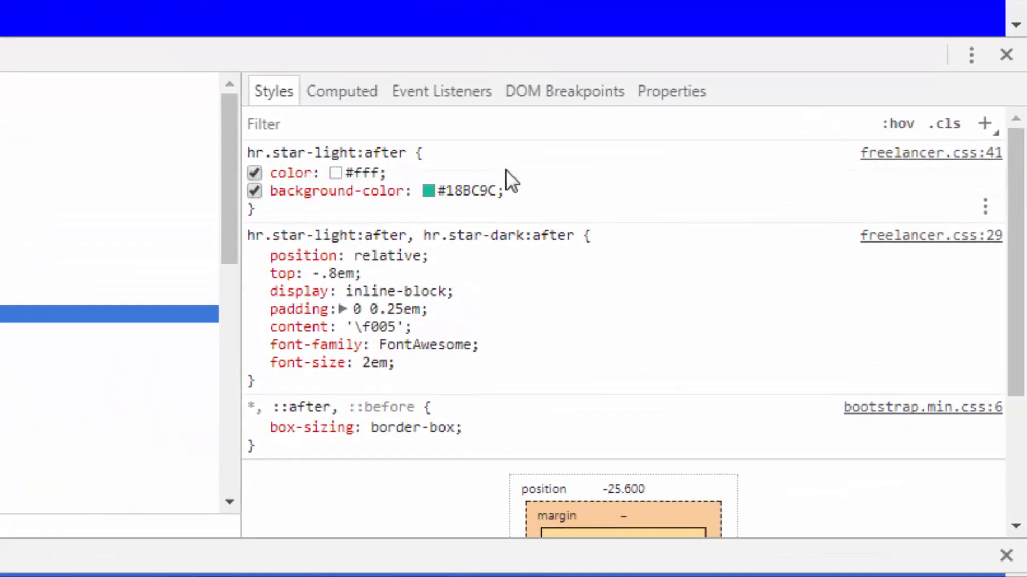
Select the star box's teal background-color in DevTools and start typing a new colour.
{"action": "double_click", "coordinate": [465, 190]}
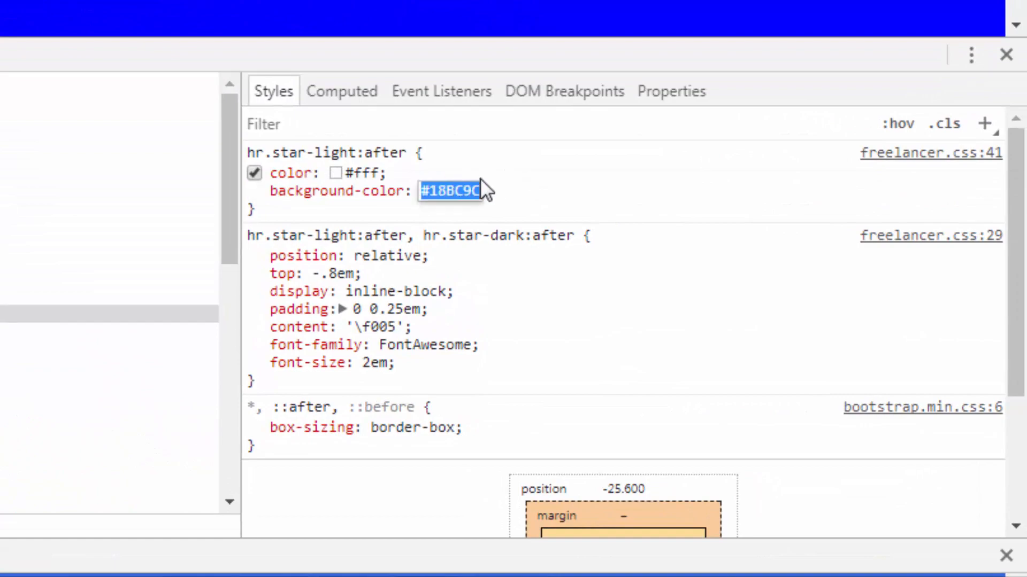
{"action": "type", "text": "btn {"}
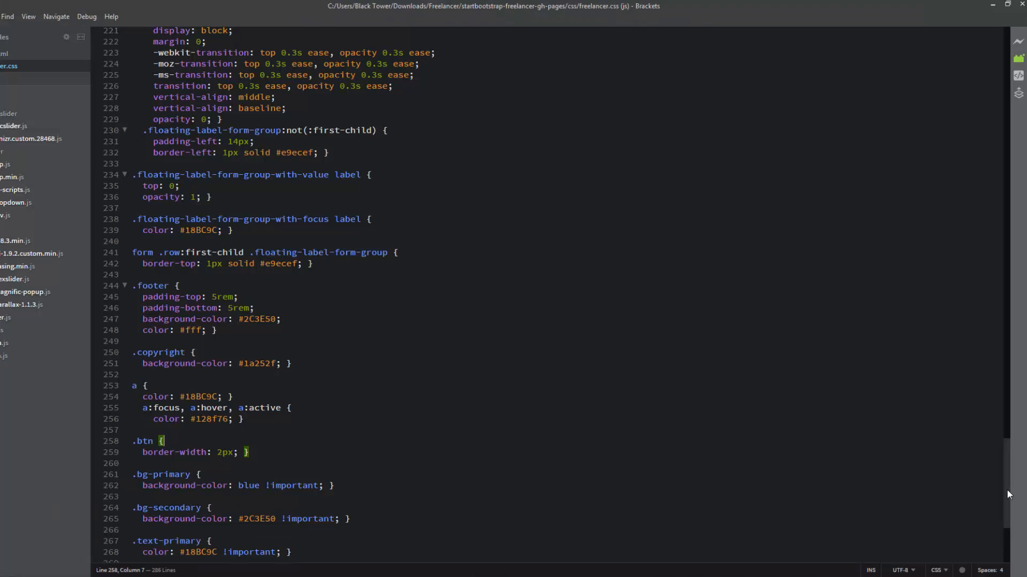
Change hr.star-light:after's #18BC9C background to blue in freelancer.css.
{"action": "scroll", "scroll_direction": "up", "scroll_amount": 3}
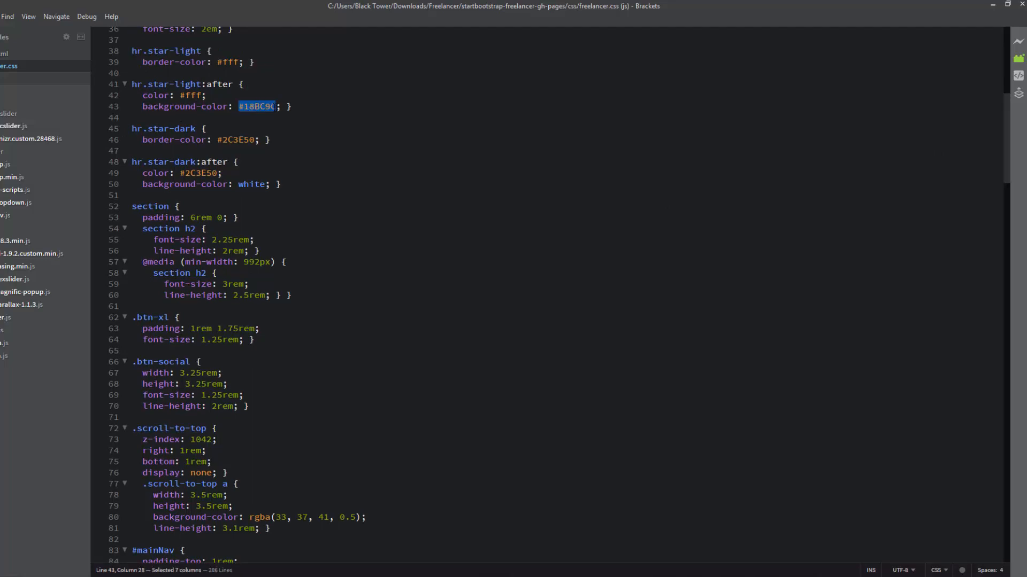
{"action": "type", "text": "blu"}
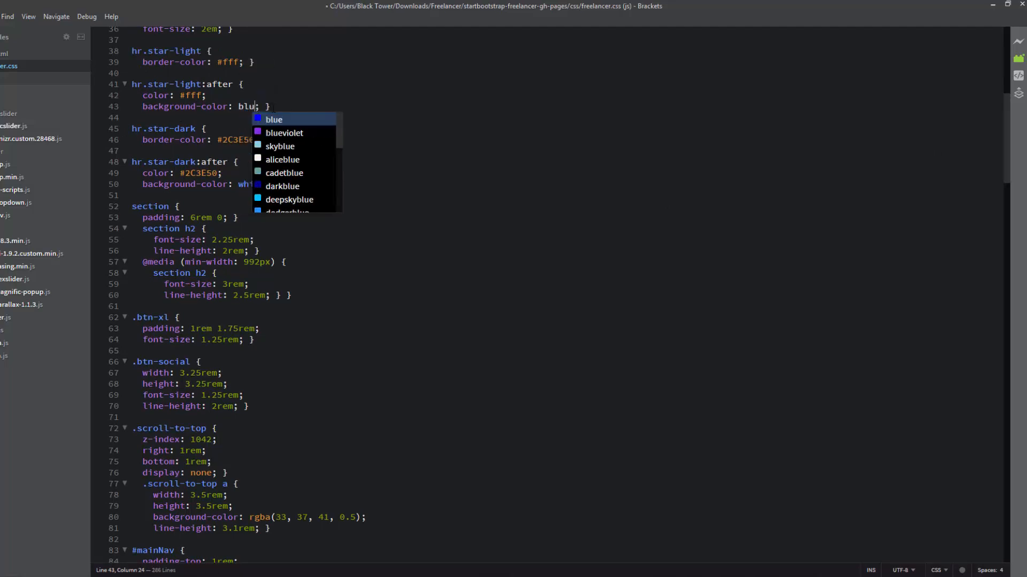
{"action": "left_click", "coordinate": [273, 118]}
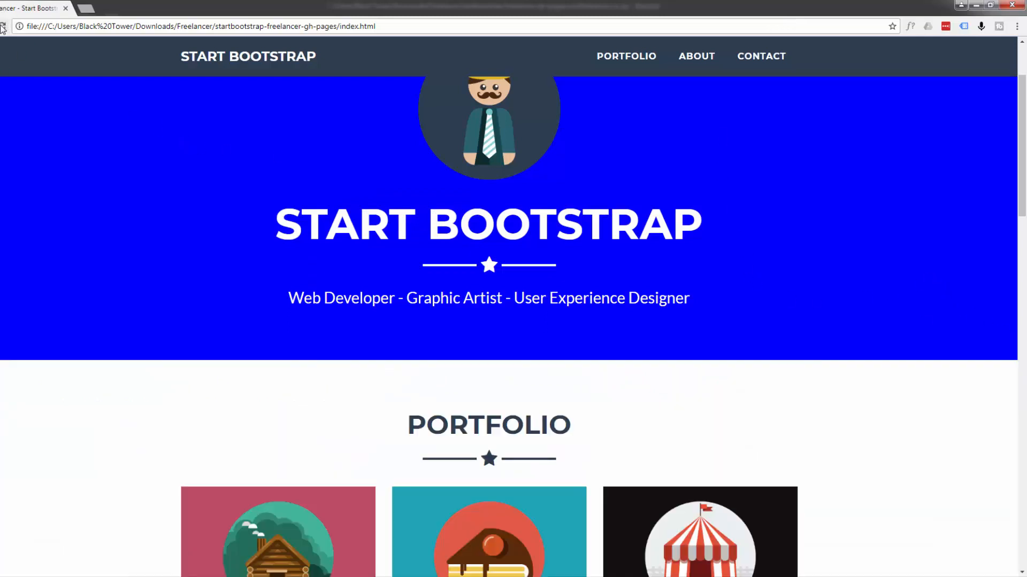
{"action": "mouse_move", "coordinate": [490, 278]}
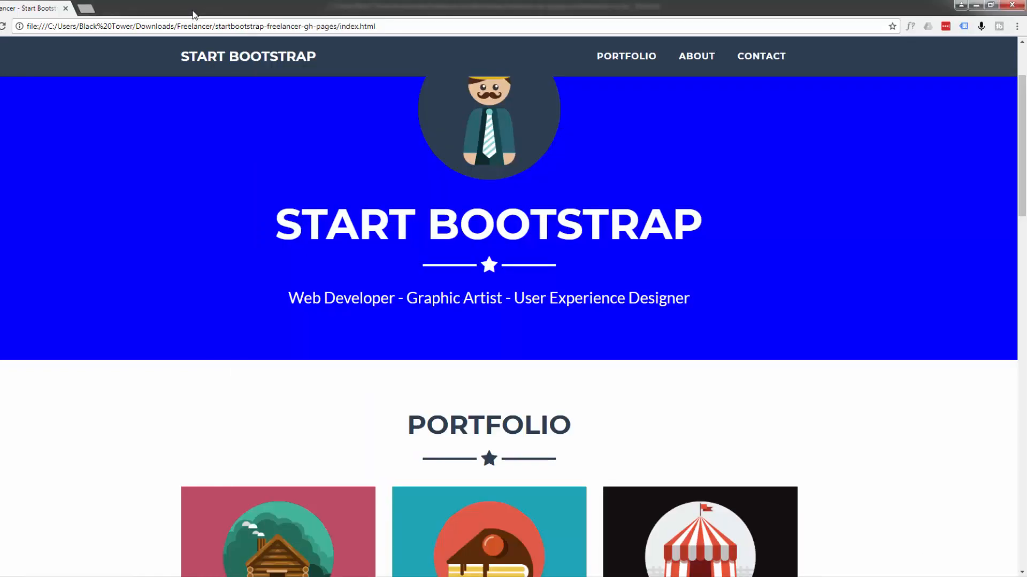
{"action": "mouse_move", "coordinate": [191, 13]}
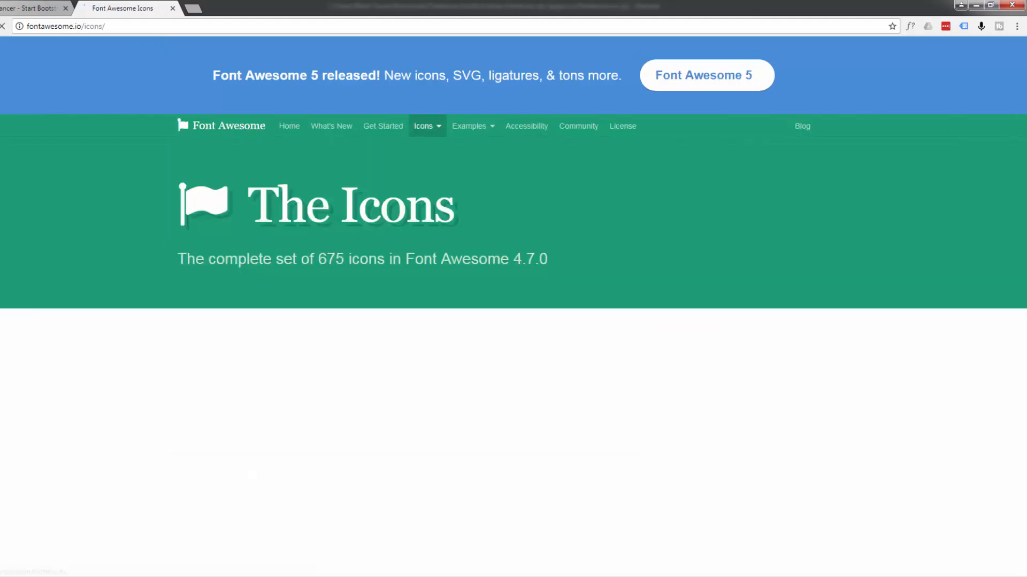
Scroll the fontawesome.io/icons gallery down to the icon list.
{"action": "scroll", "scroll_direction": "down", "scroll_amount": 3}
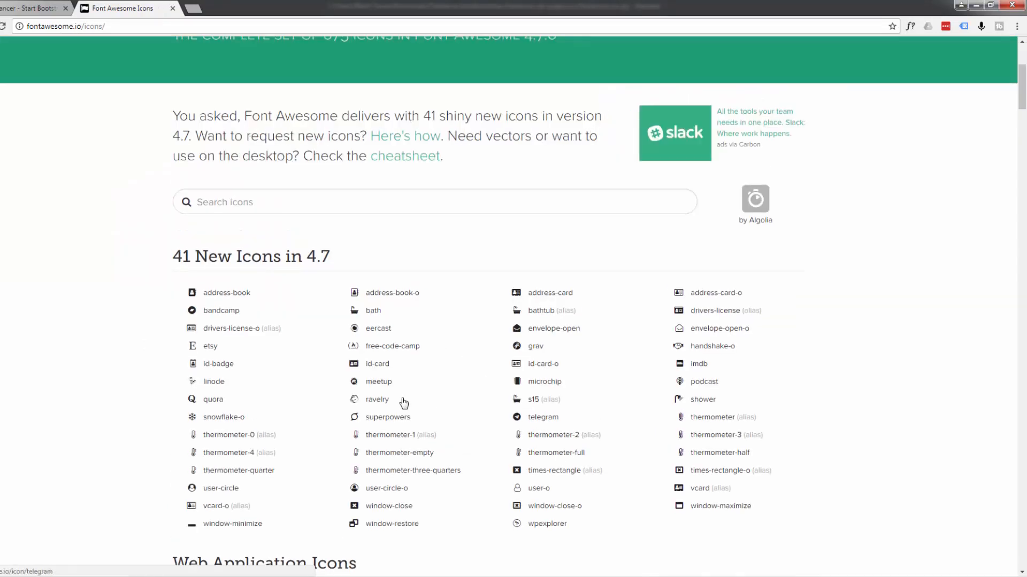
{"action": "mouse_move", "coordinate": [222, 310]}
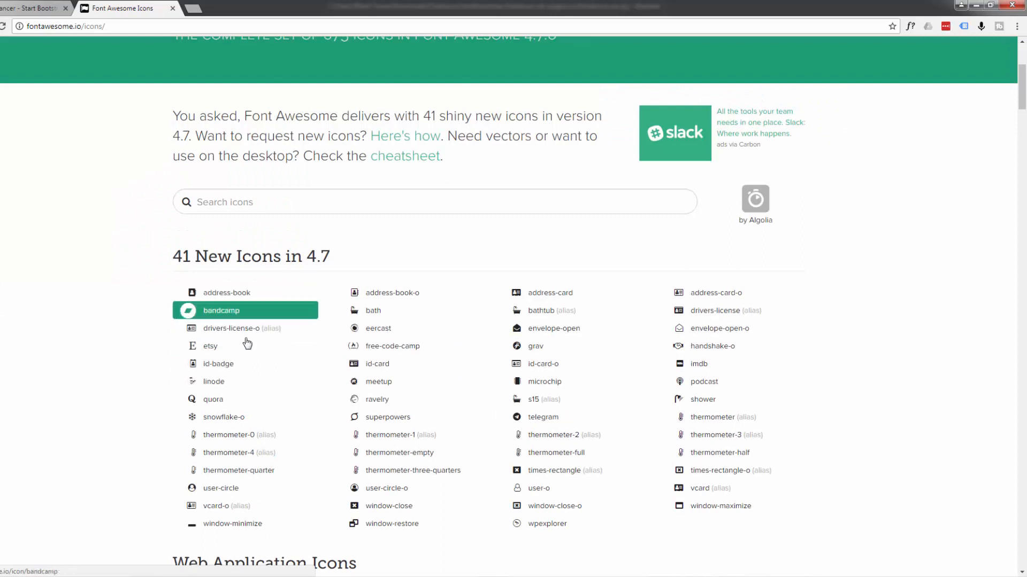
{"action": "mouse_move", "coordinate": [281, 311]}
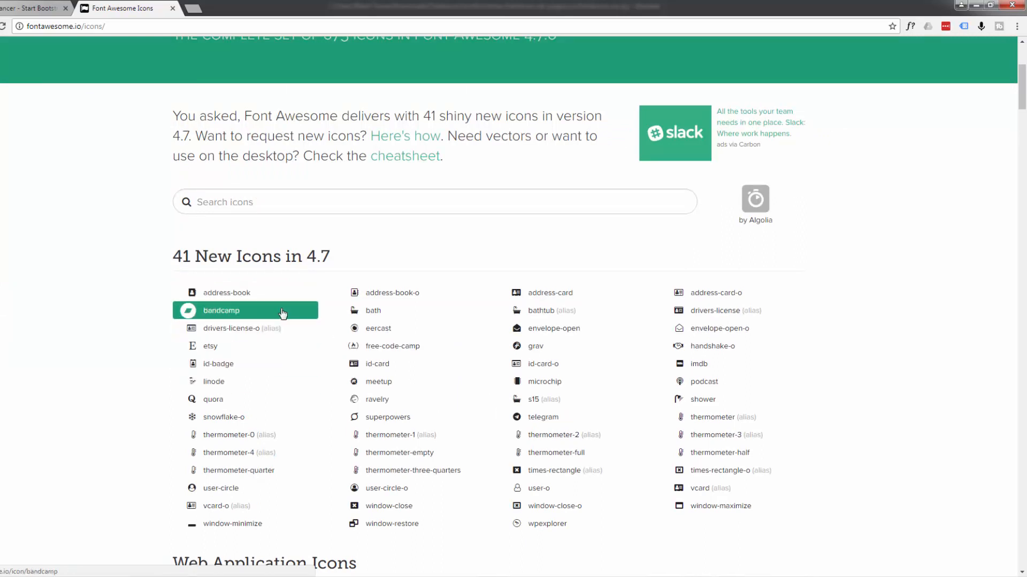
Search the icon gallery for 'star', then replace the term with 'user'.
{"action": "left_click", "coordinate": [435, 203]}
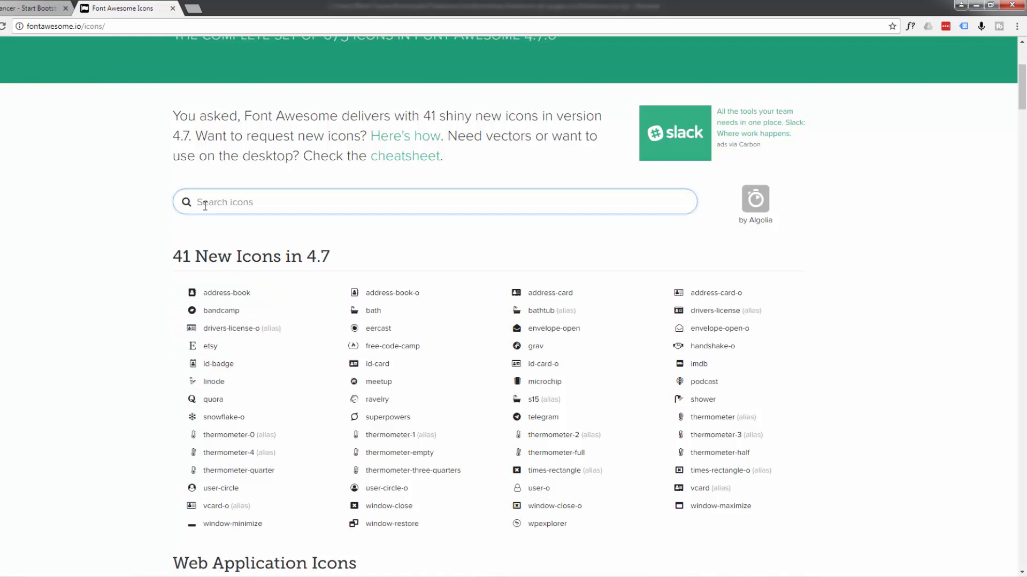
{"action": "type", "text": "star"}
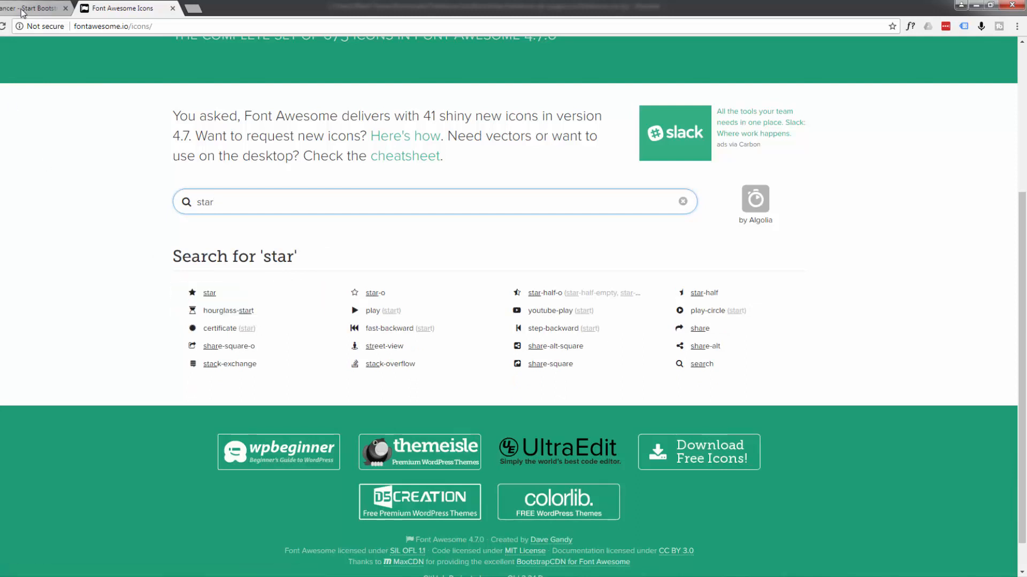
{"action": "left_click", "coordinate": [37, 7]}
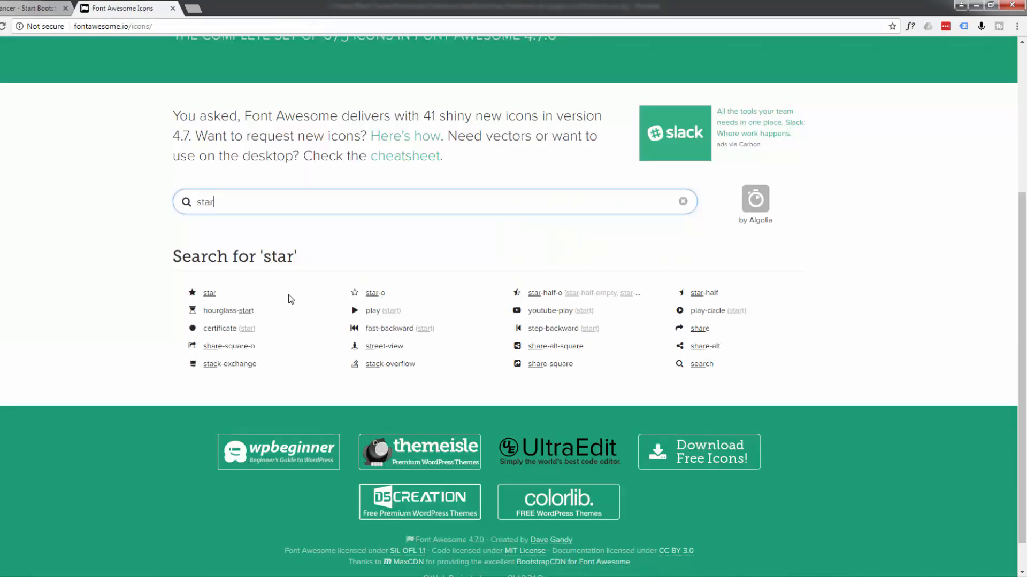
{"action": "mouse_move", "coordinate": [241, 185]}
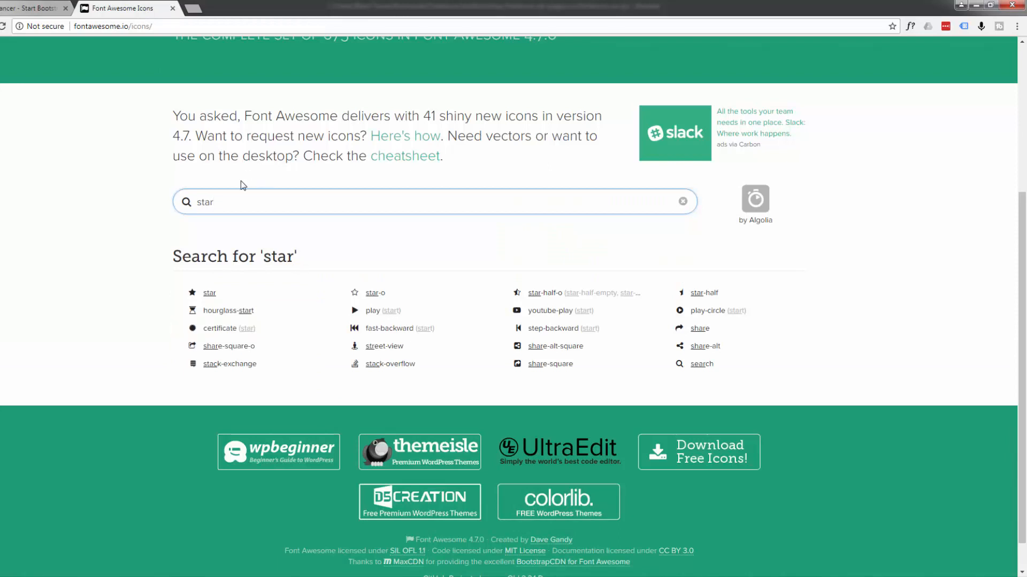
{"action": "double_click", "coordinate": [205, 202]}
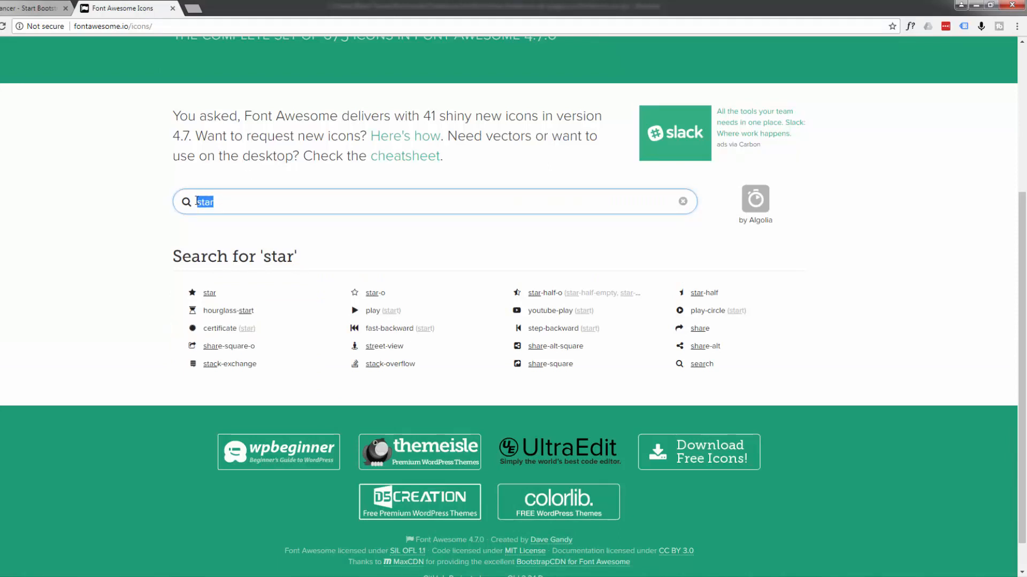
{"action": "type", "text": "user"}
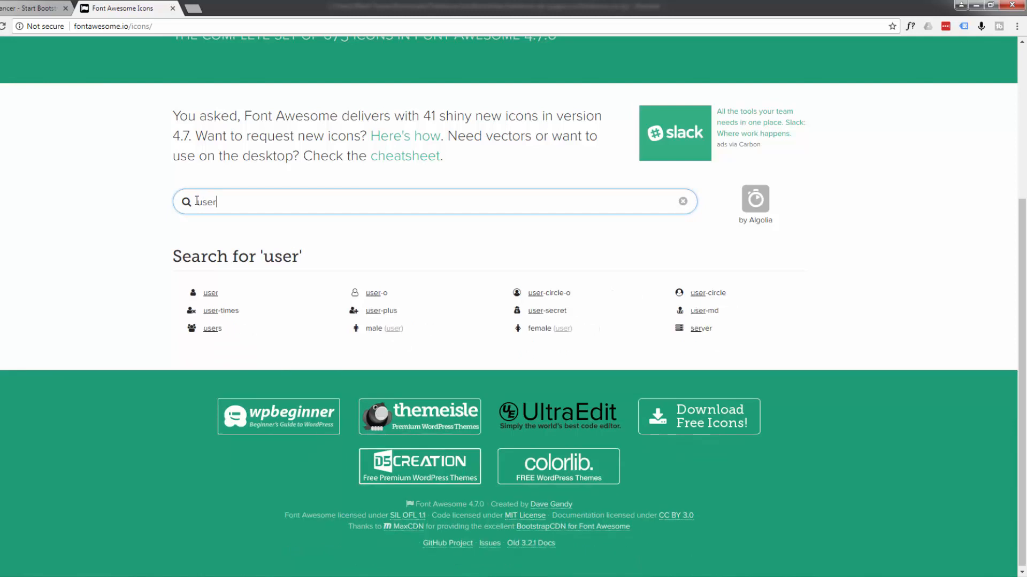
{"action": "mouse_move", "coordinate": [211, 293]}
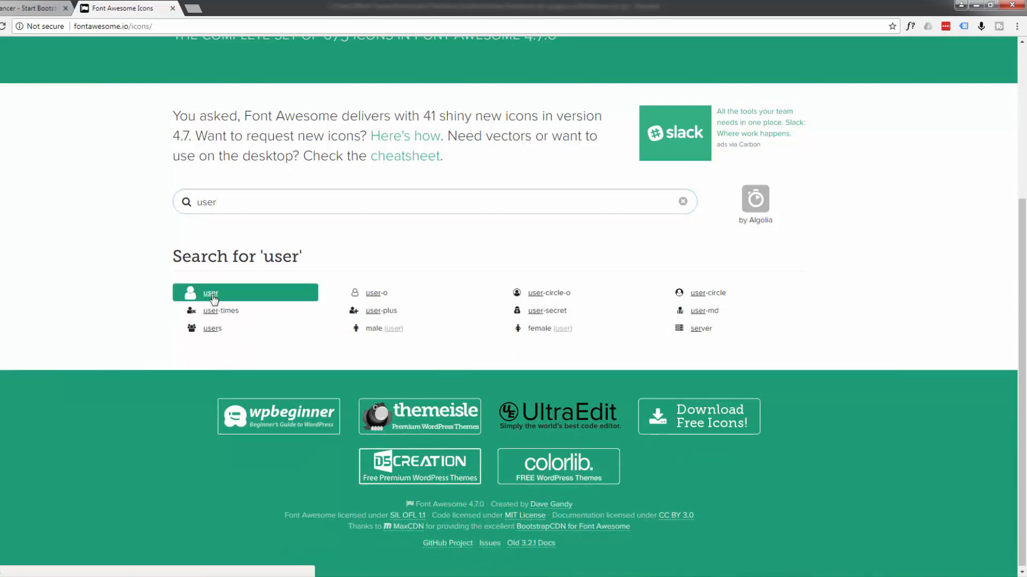
View the fa-user icon page with Unicode f007, then return to the Freelancer tab.
{"action": "left_click", "coordinate": [210, 293]}
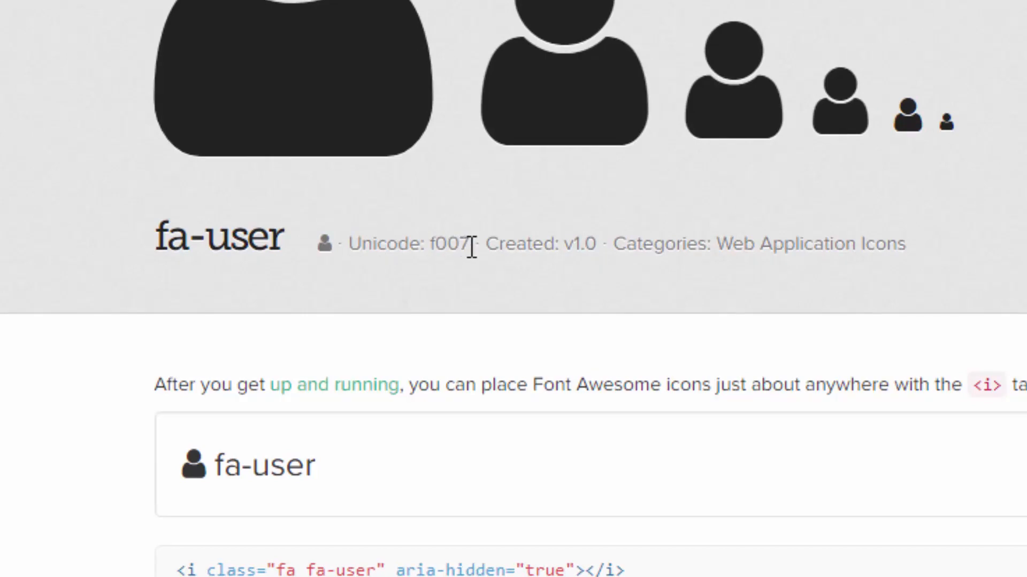
{"action": "scroll", "scroll_direction": "down", "scroll_amount": 3}
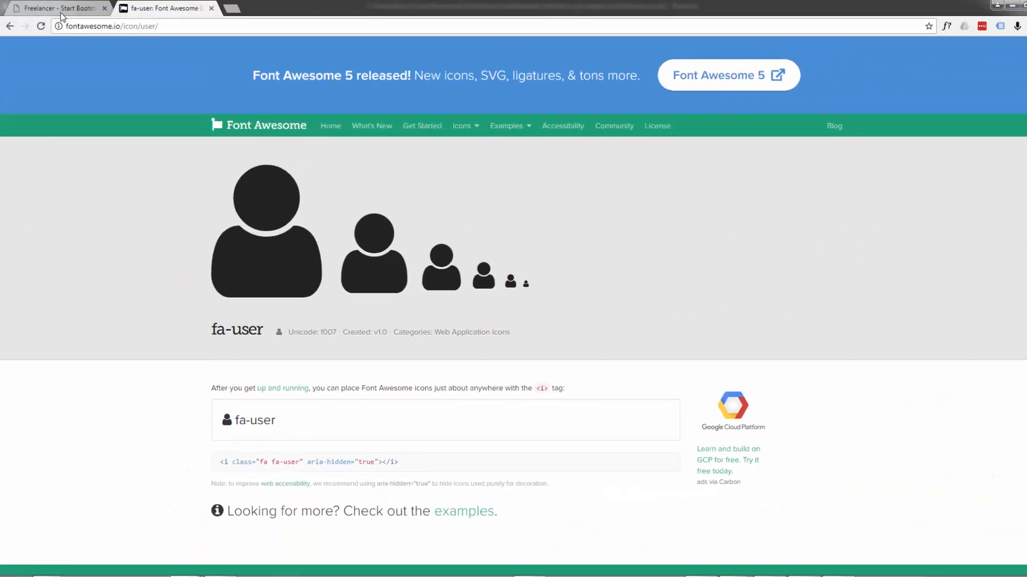
{"action": "left_click", "coordinate": [55, 8]}
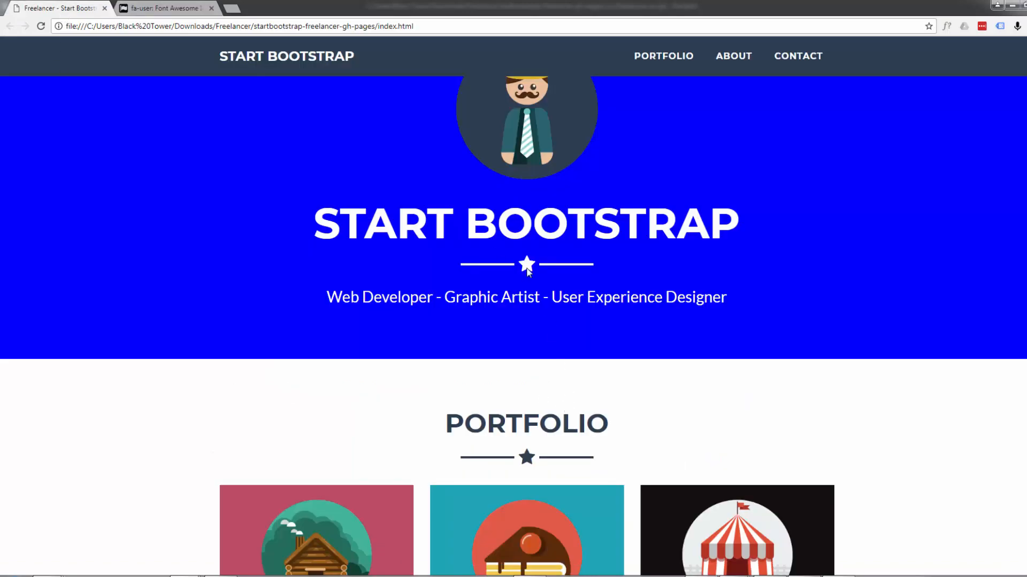
Inspect the star divider under the masthead title in DevTools.
{"action": "right_click", "coordinate": [528, 268]}
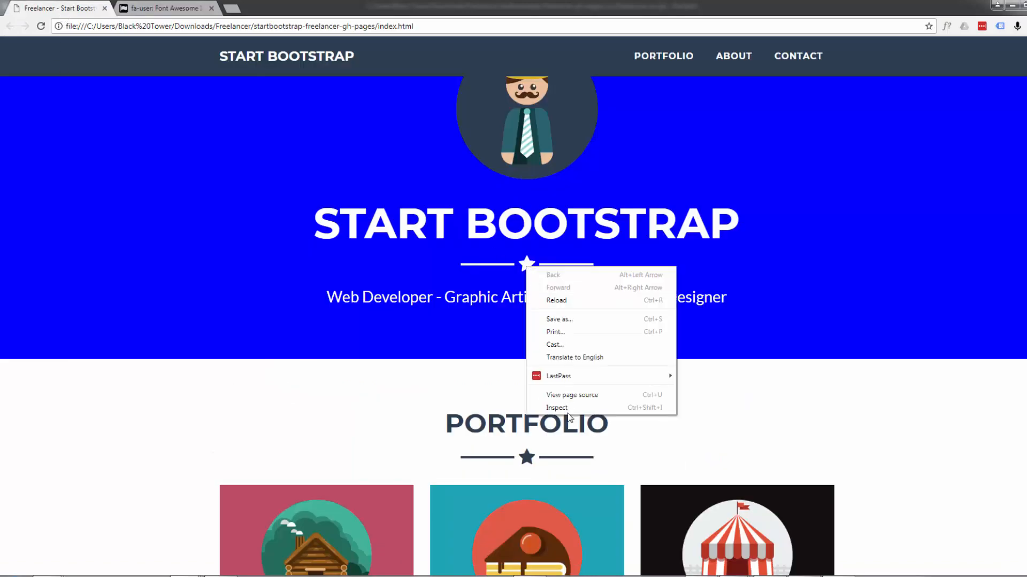
{"action": "left_click", "coordinate": [556, 407]}
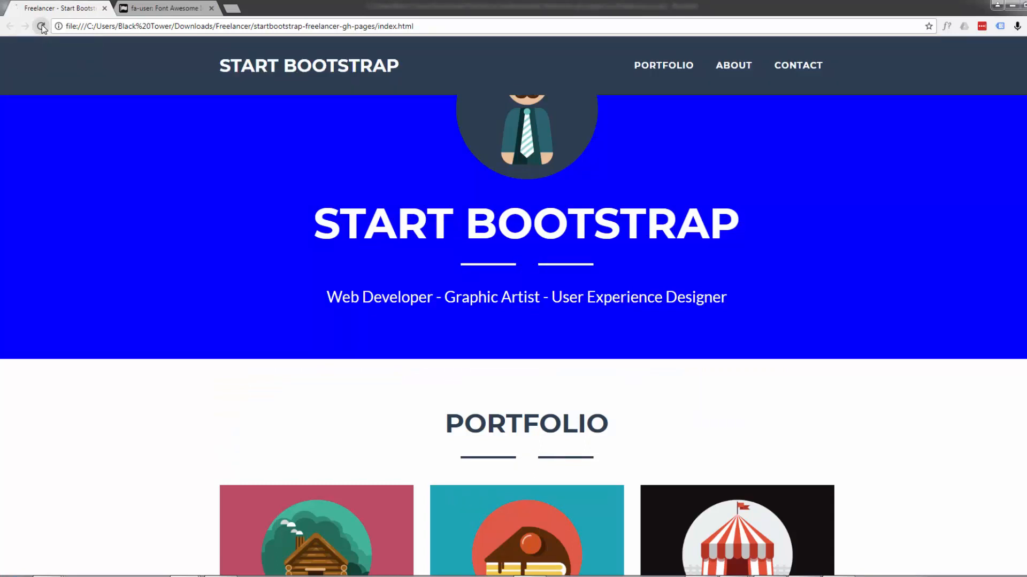
Reload the Freelancer page and scroll down to the Portfolio grid.
{"action": "left_click", "coordinate": [42, 26]}
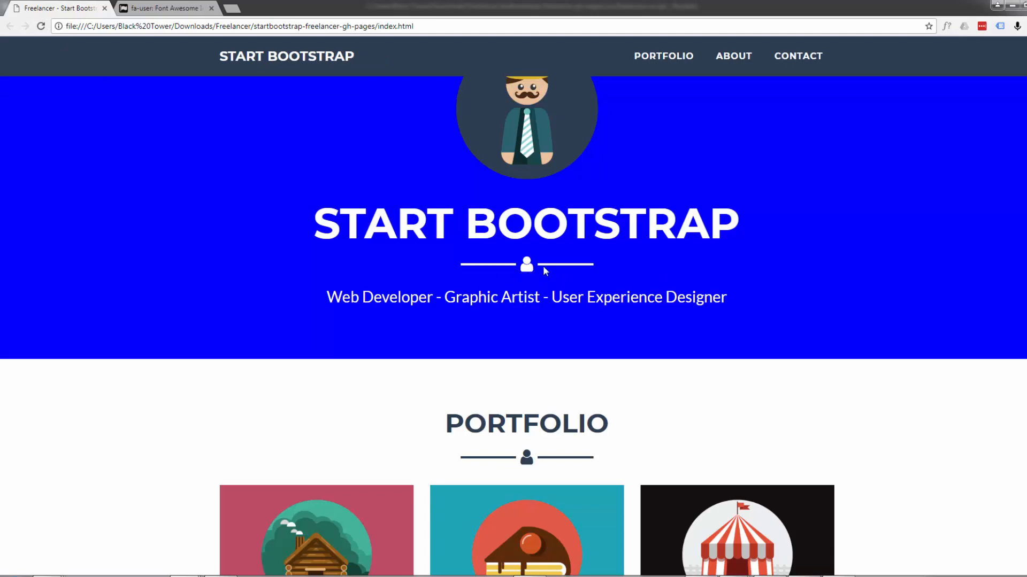
{"action": "mouse_move", "coordinate": [300, 246]}
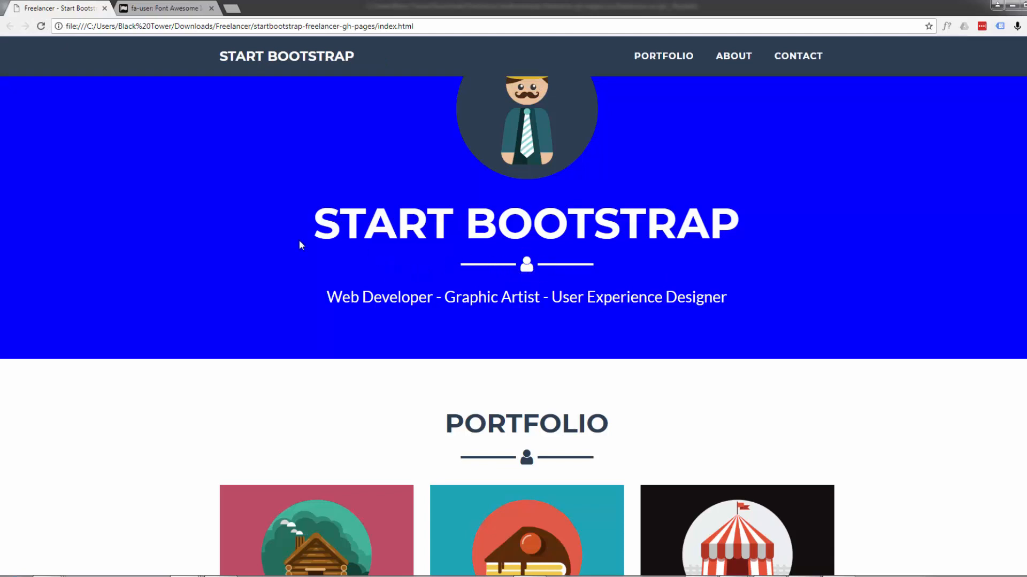
{"action": "scroll", "scroll_direction": "down", "scroll_amount": 3}
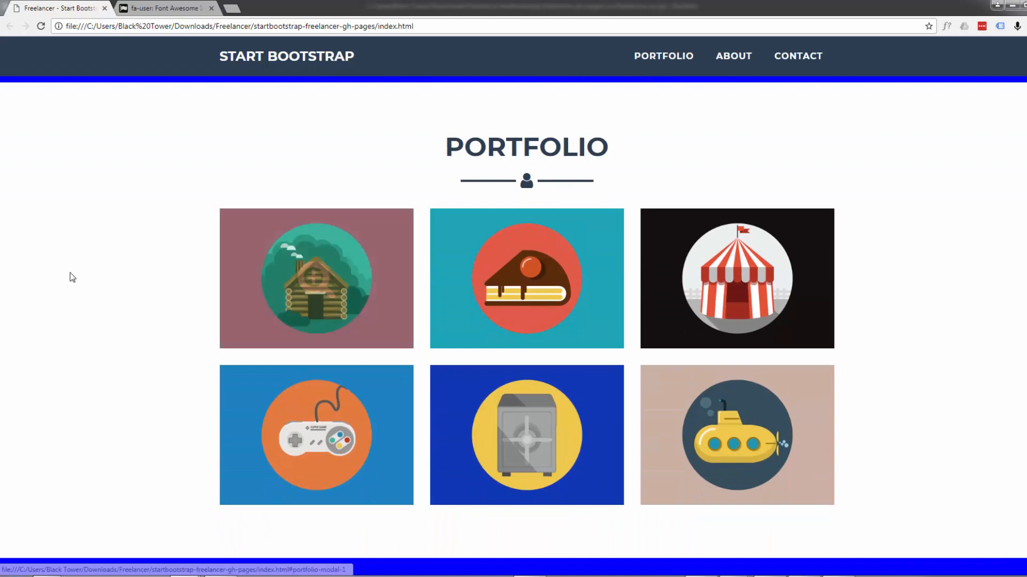
{"action": "mouse_move", "coordinate": [316, 278]}
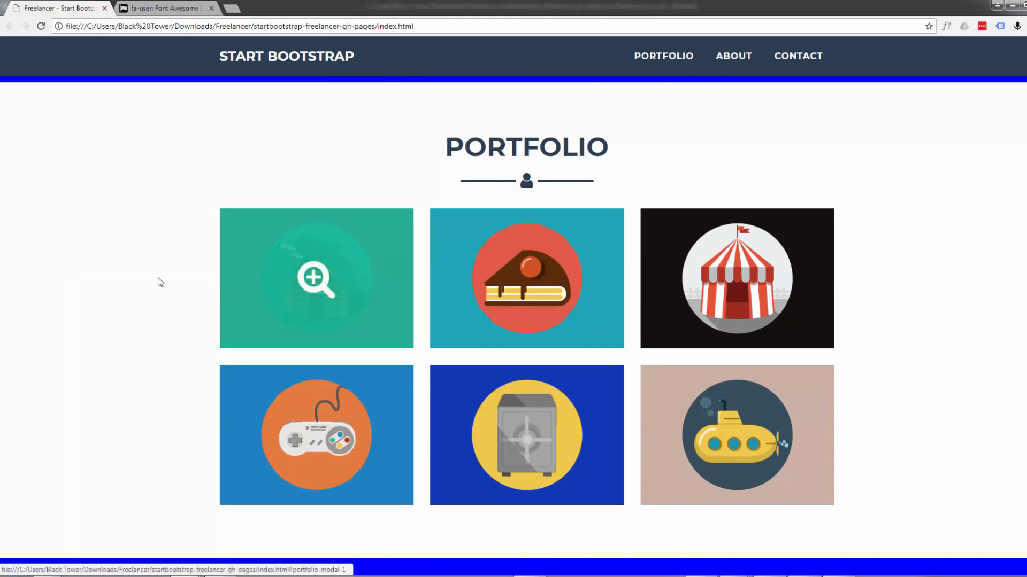
{"action": "mouse_move", "coordinate": [249, 286]}
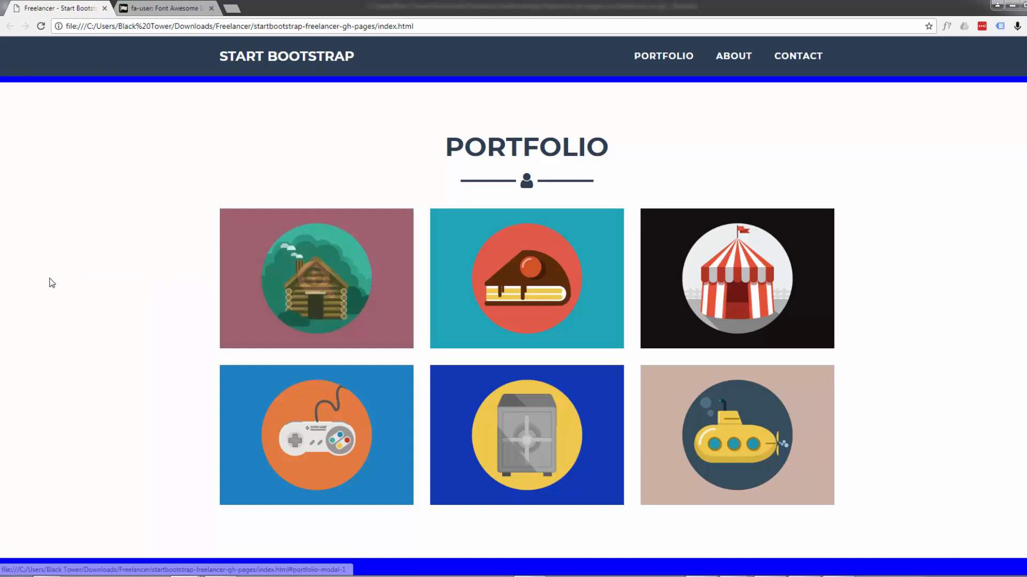
{"action": "mouse_move", "coordinate": [316, 278]}
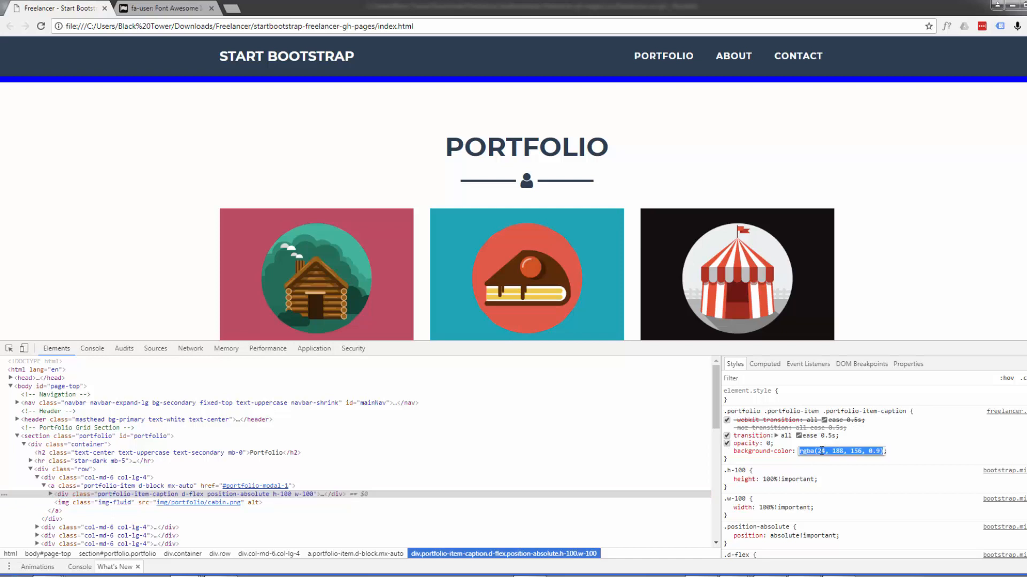
Type 'blue' over the caption's rgba(24, 188, 156, 0.9) background in DevTools Styles.
{"action": "type", "text": "blue; }"}
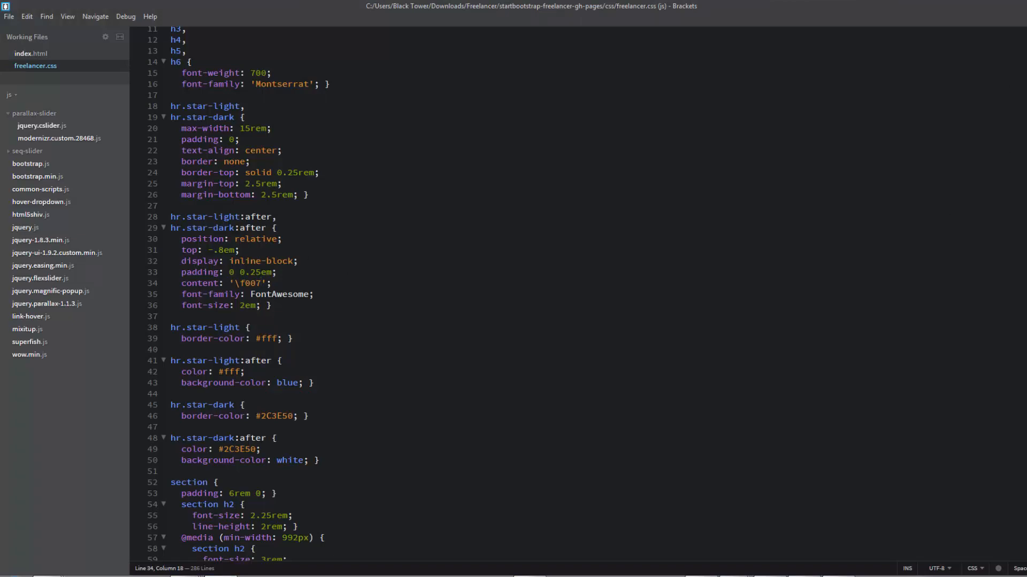
Replace .portfolio-item-caption's rgba(24, 188, 156, 0.9) background with blue in freelancer.css.
{"action": "scroll", "scroll_direction": "down", "scroll_amount": 3}
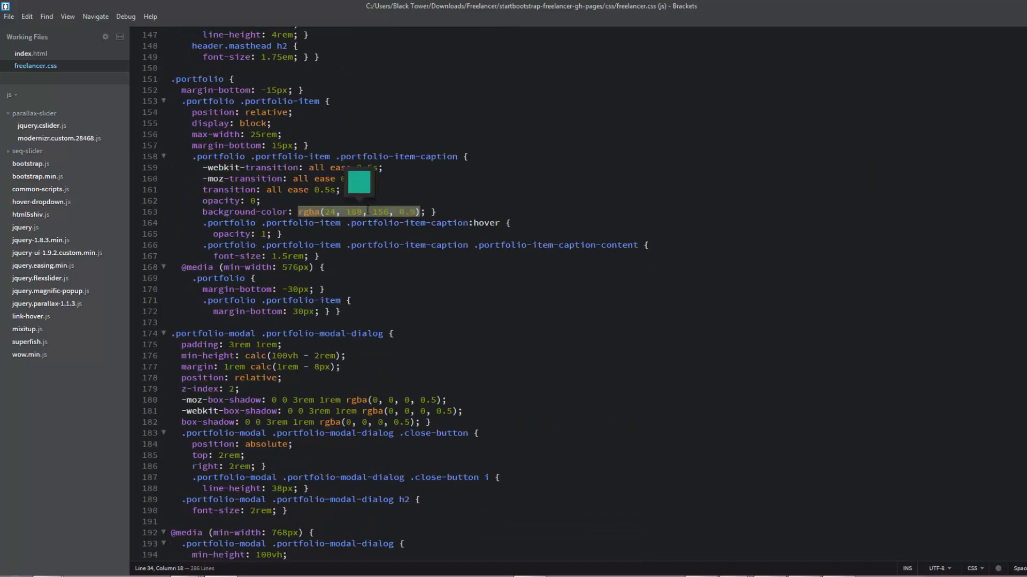
{"action": "left_click", "coordinate": [354, 212]}
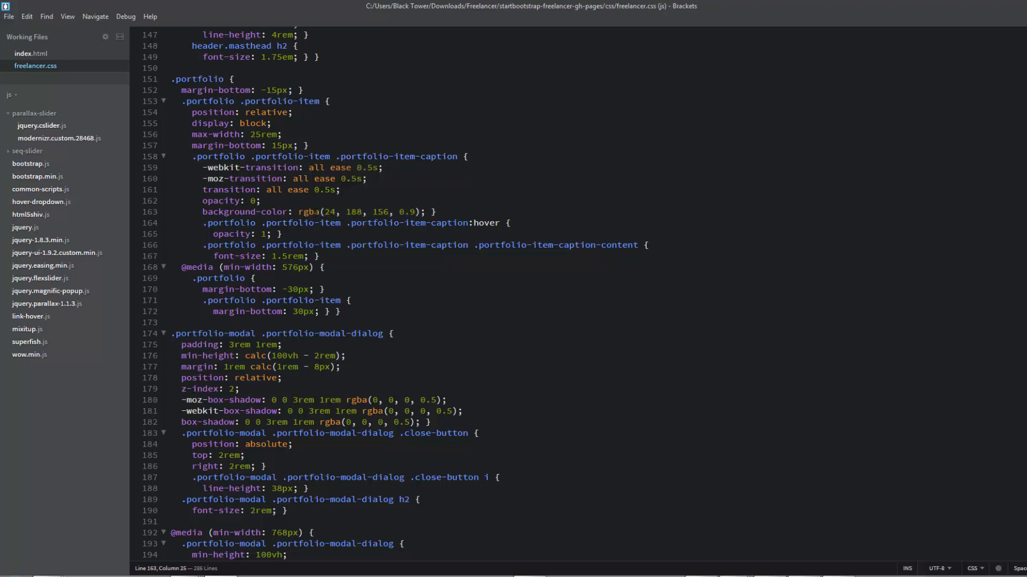
{"action": "left_click_drag", "start_coordinate": [299, 211], "coordinate": [418, 212]}
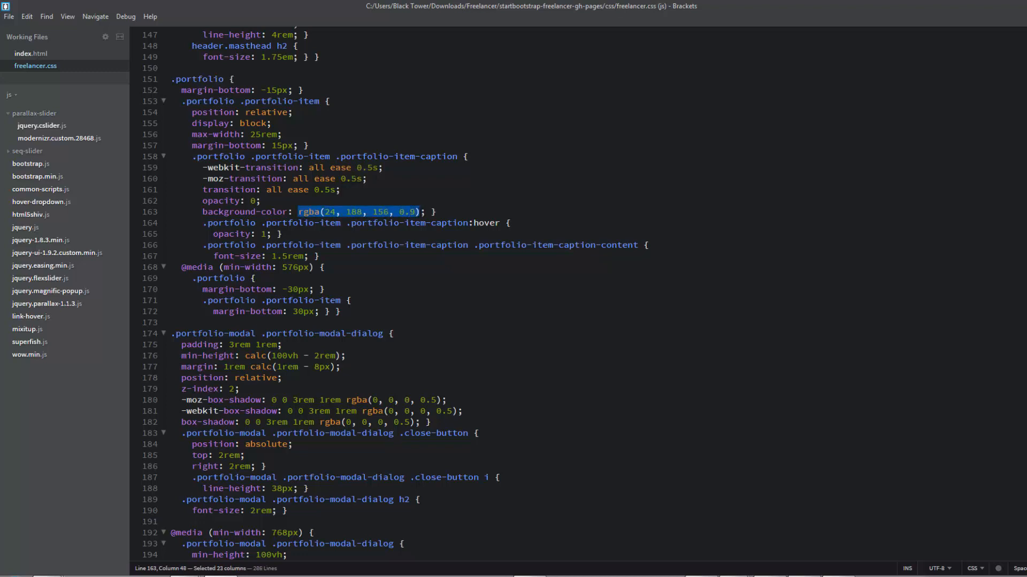
{"action": "type", "text": "blue"}
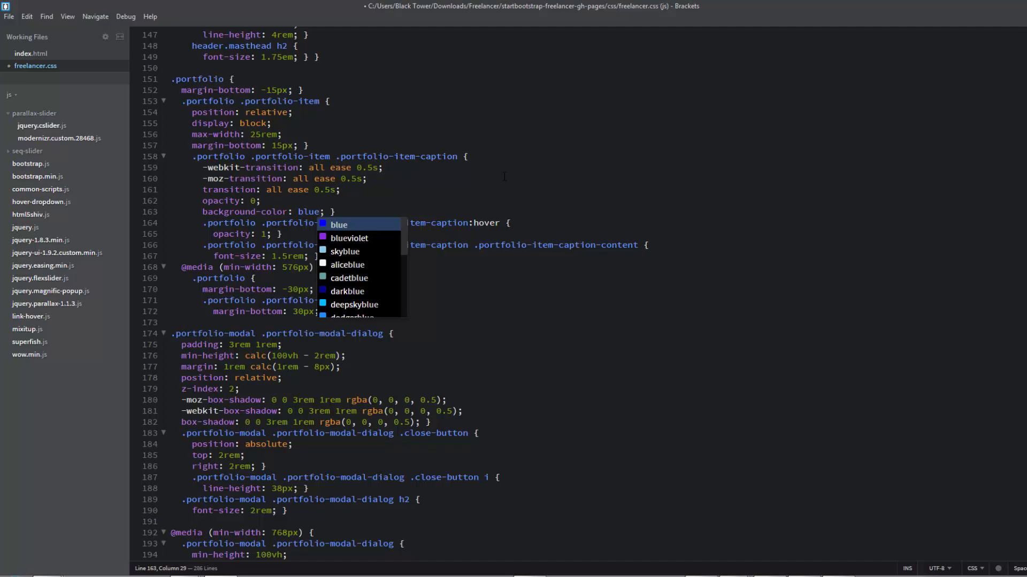
{"action": "left_click", "coordinate": [56, 8]}
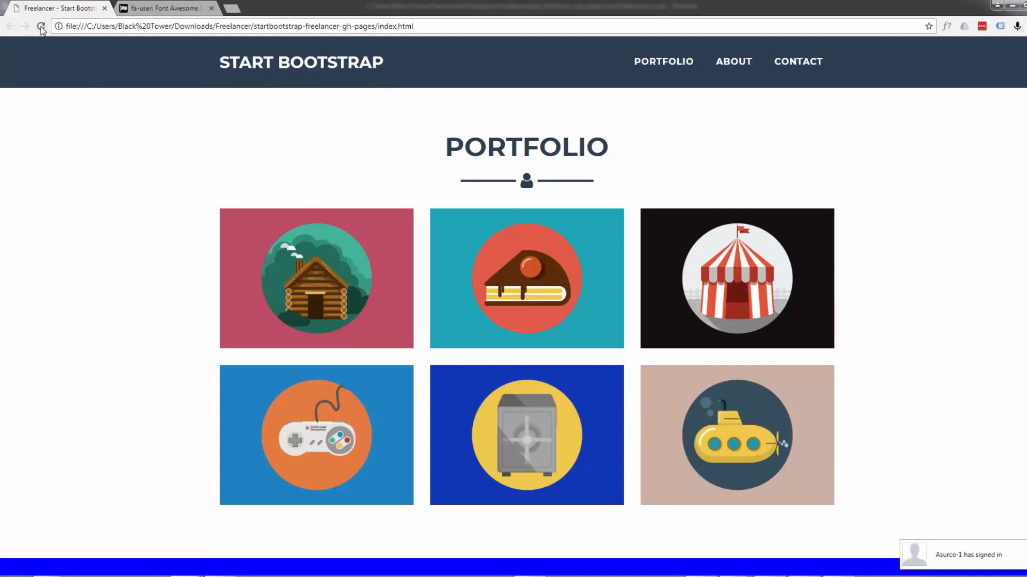
{"action": "mouse_move", "coordinate": [317, 278]}
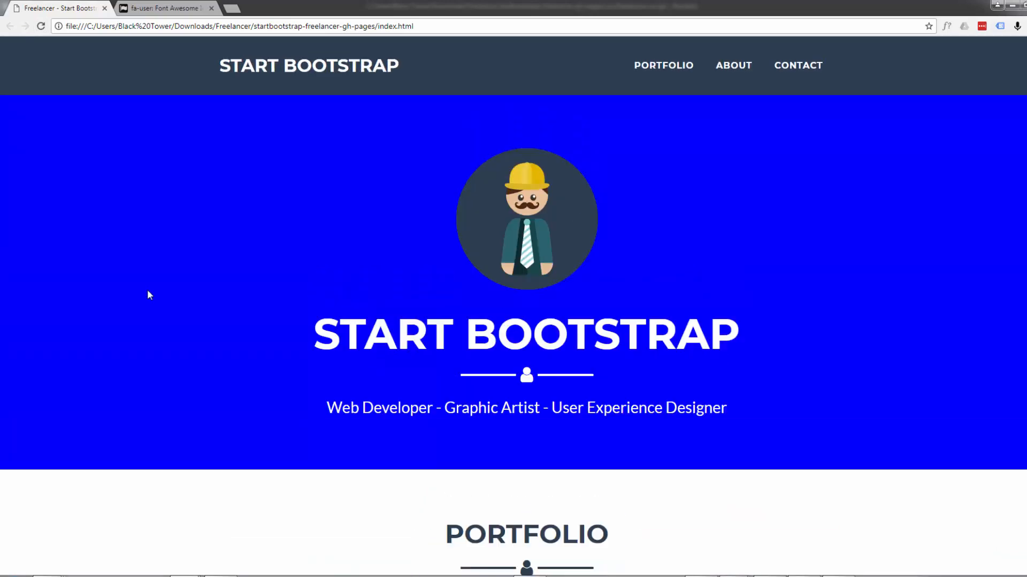
Reload the Freelancer page and scroll through the About section and Portfolio grid back to the blue masthead.
{"action": "left_click", "coordinate": [663, 65]}
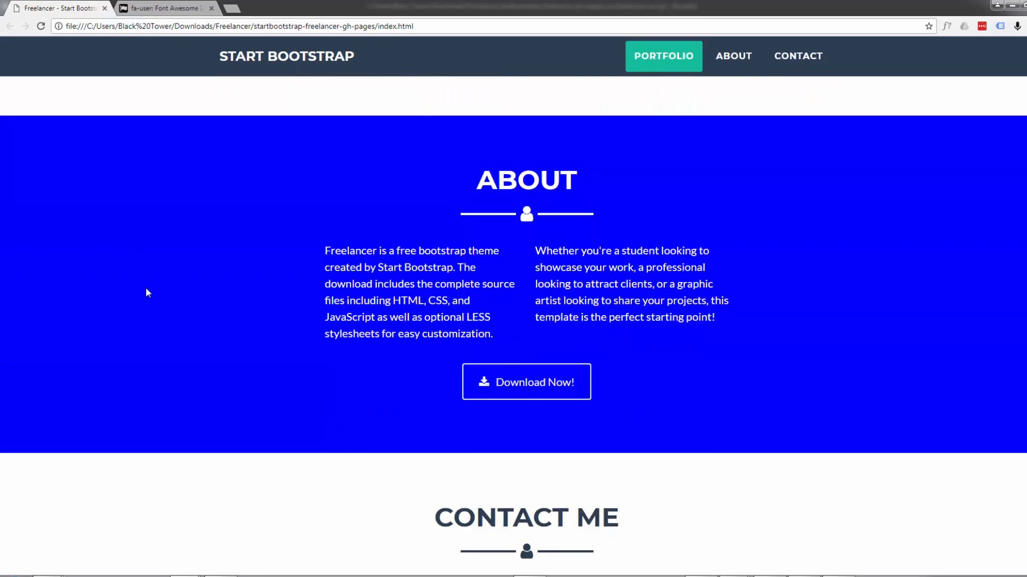
{"action": "left_click", "coordinate": [663, 57]}
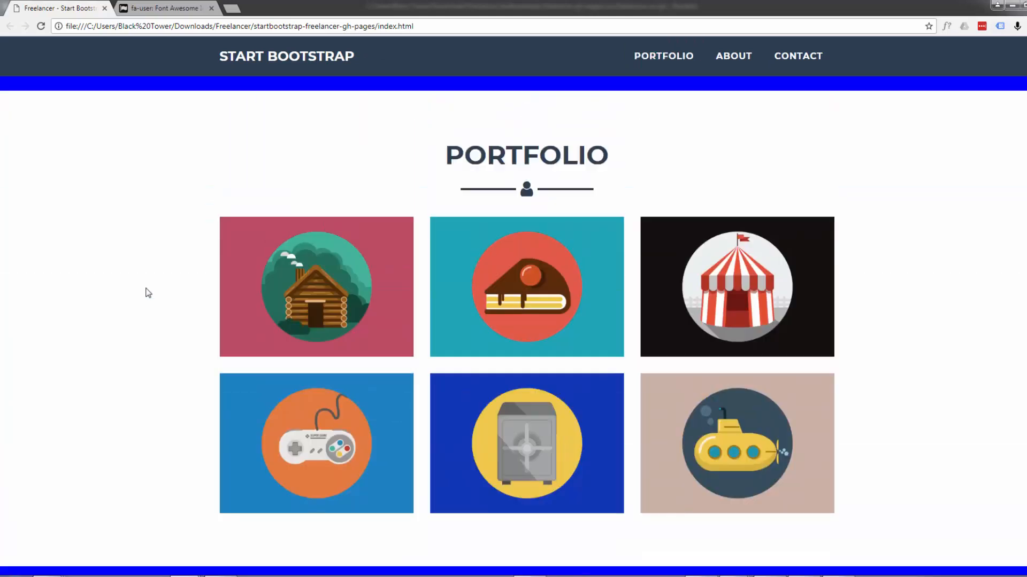
{"action": "scroll", "scroll_direction": "up", "scroll_amount": 3}
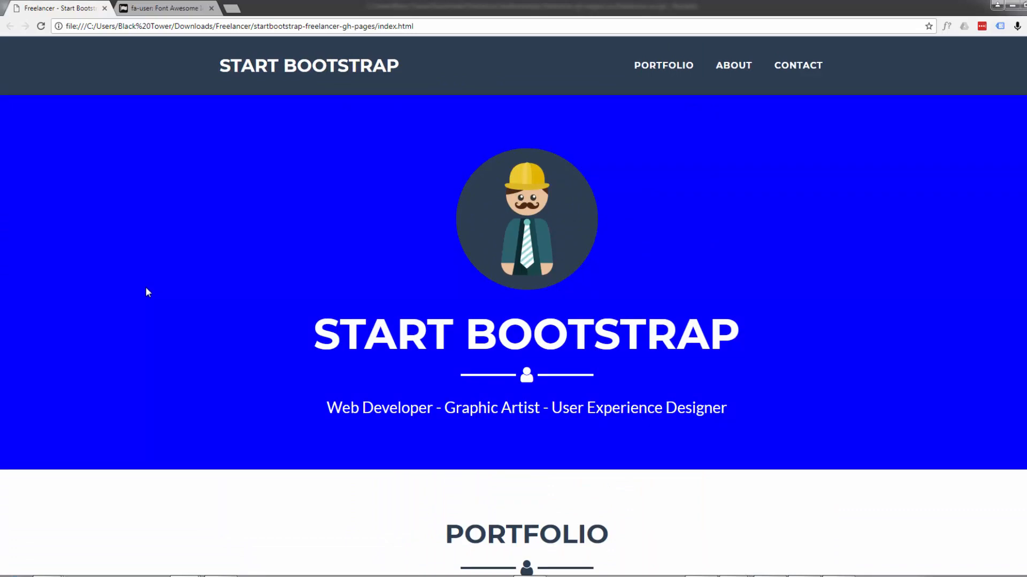
{"action": "mouse_move", "coordinate": [138, 273]}
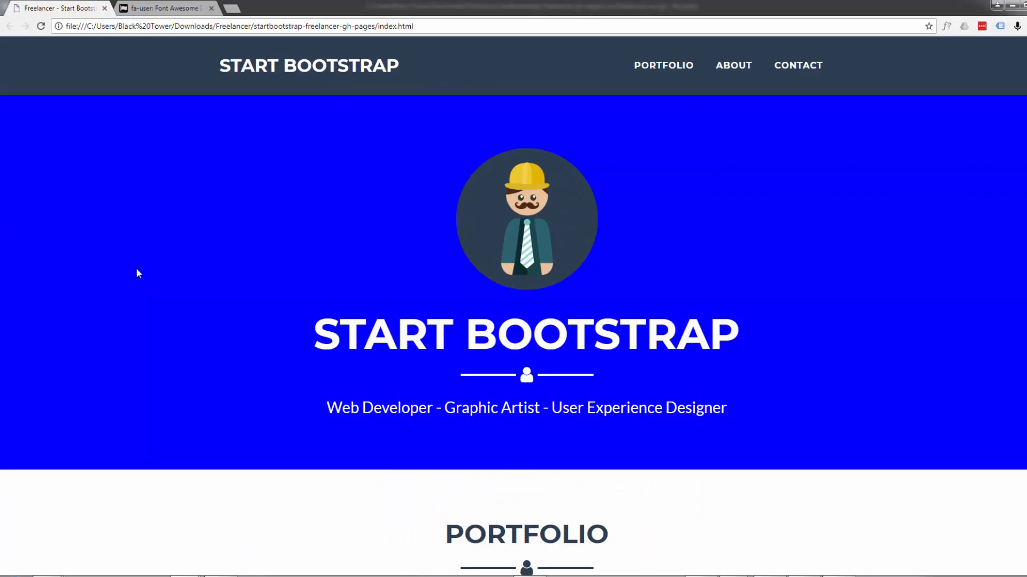